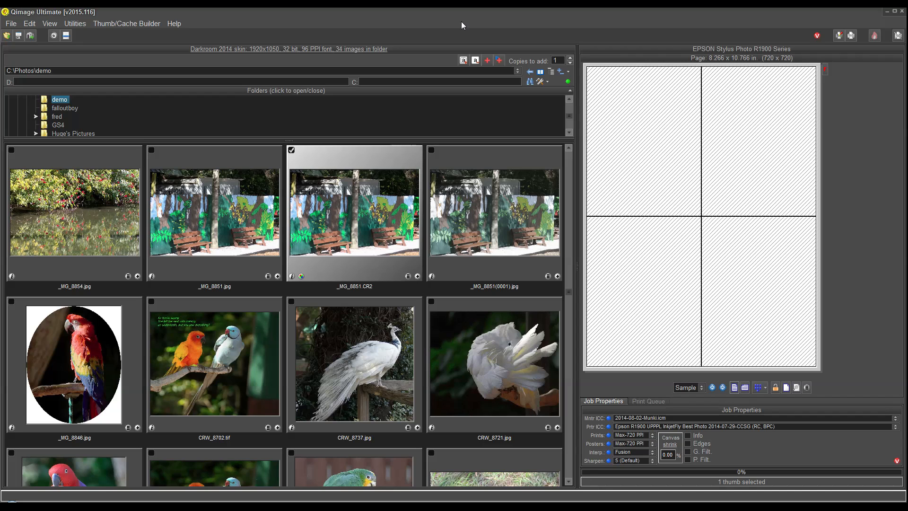
mouse_move(730, 315)
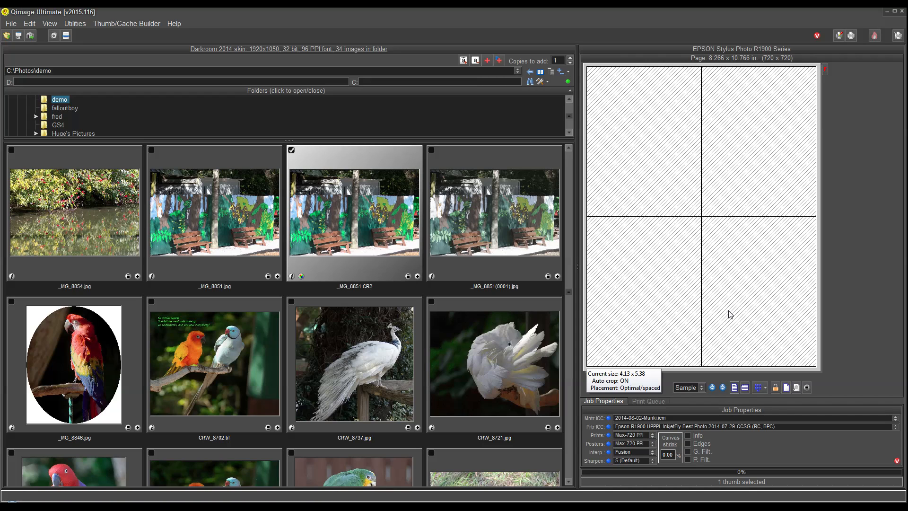
mouse_move(843, 226)
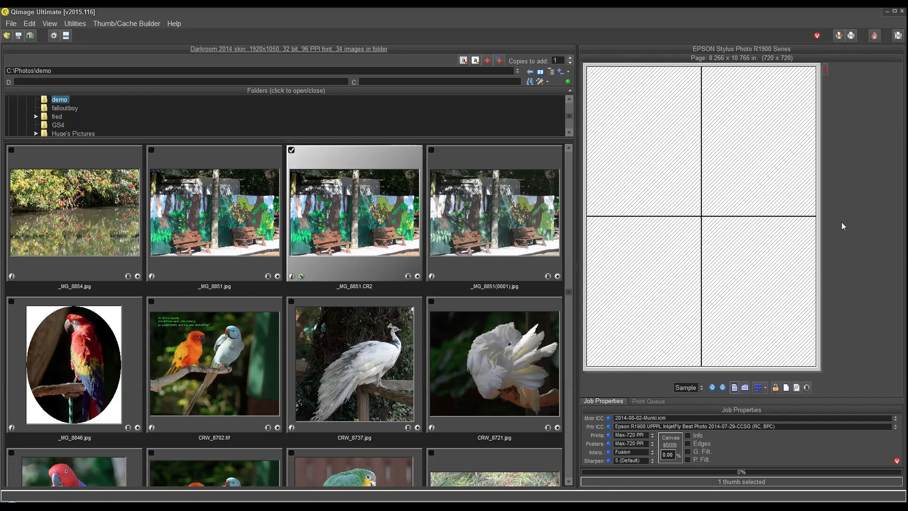
mouse_move(852, 245)
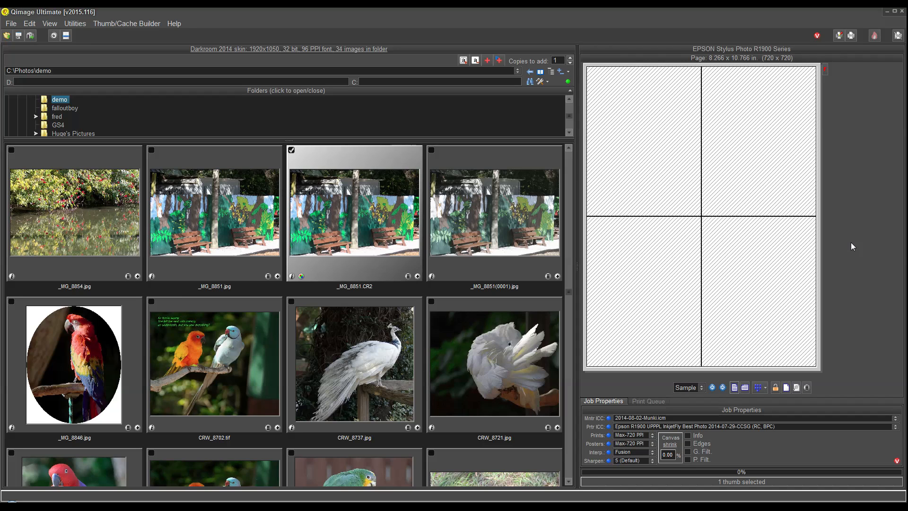
mouse_move(665, 379)
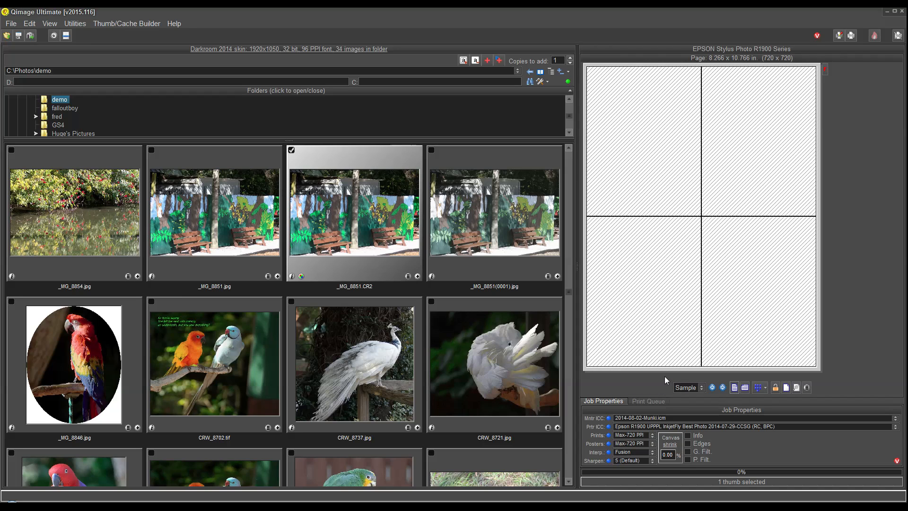
mouse_move(647, 387)
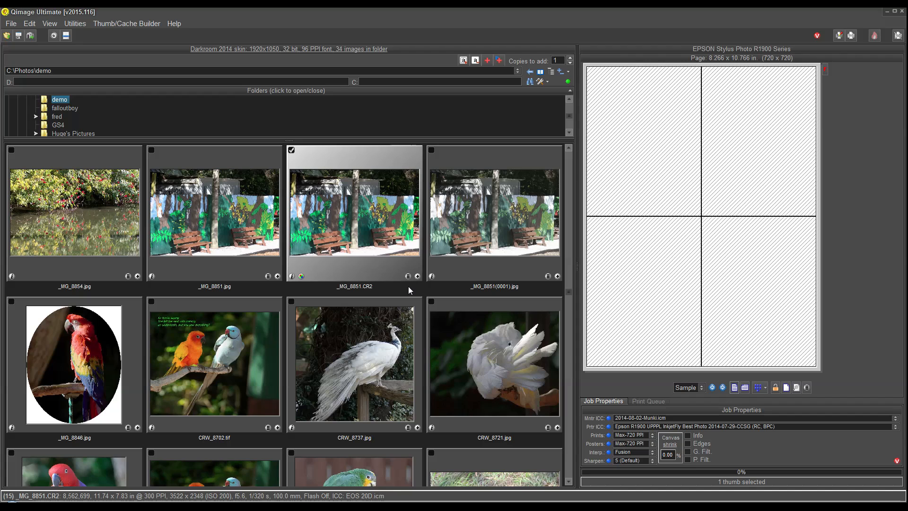
mouse_move(407, 289)
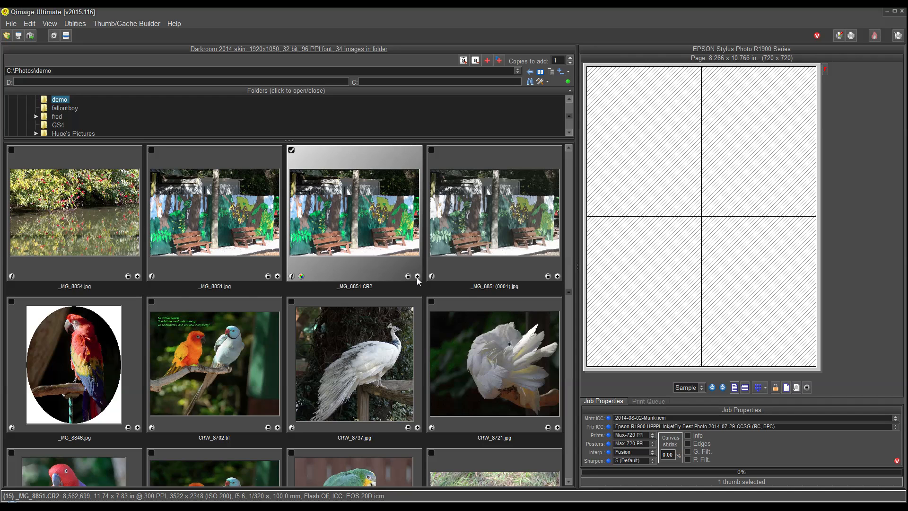
mouse_move(416, 278)
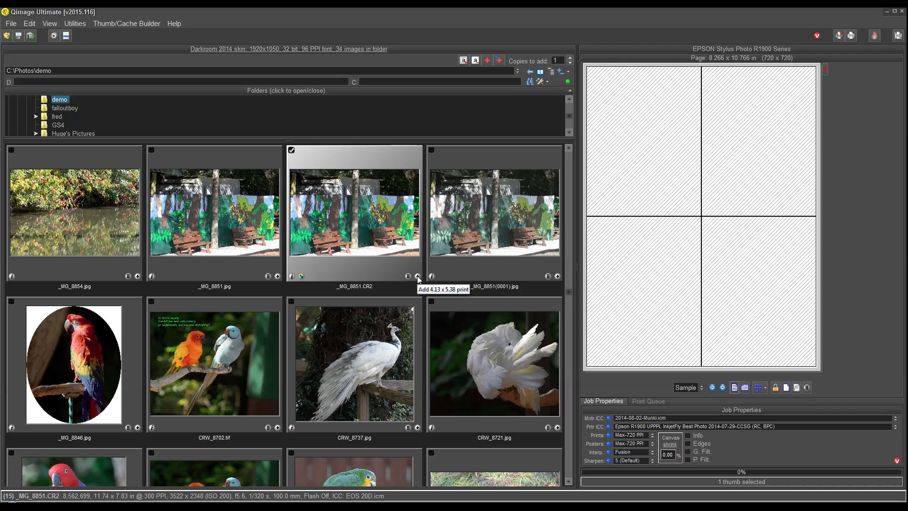
mouse_move(408, 282)
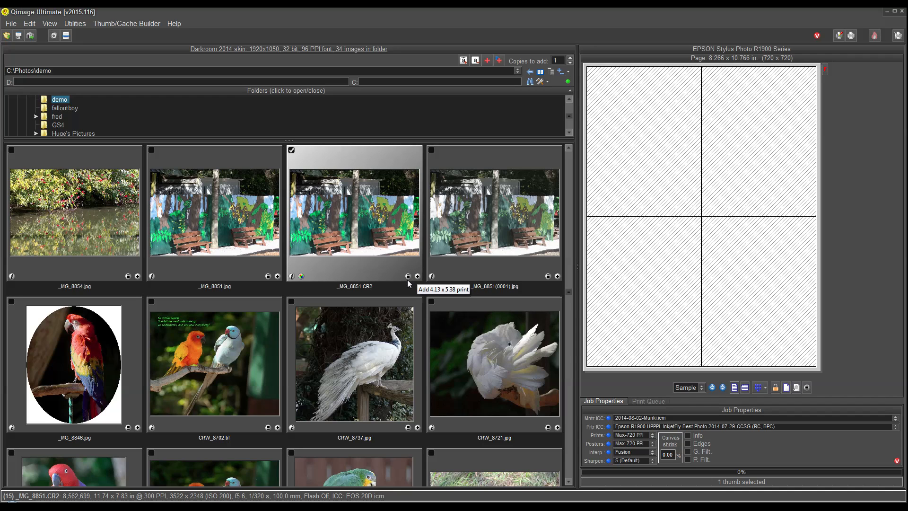
mouse_move(407, 276)
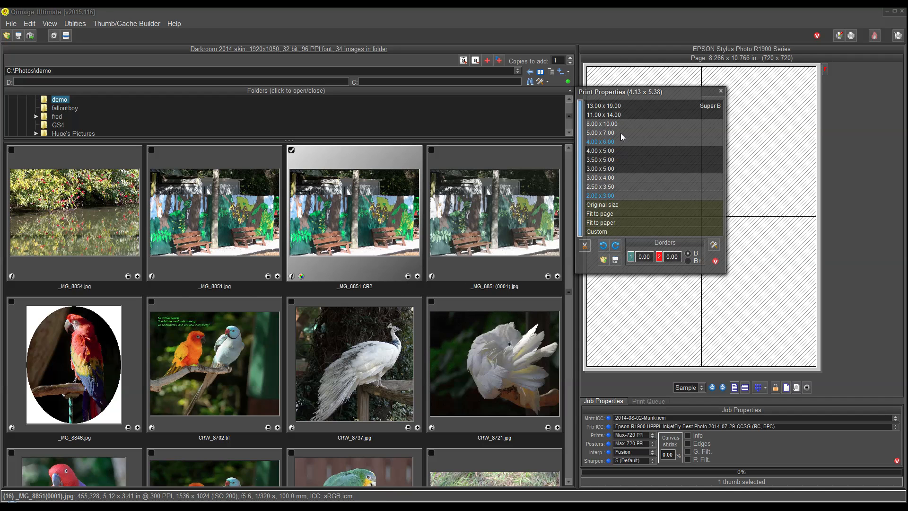
- Add the bench mural at 5.00 x 7.00 and the white peacock at 4.00 x 6.00
left_click(600, 132)
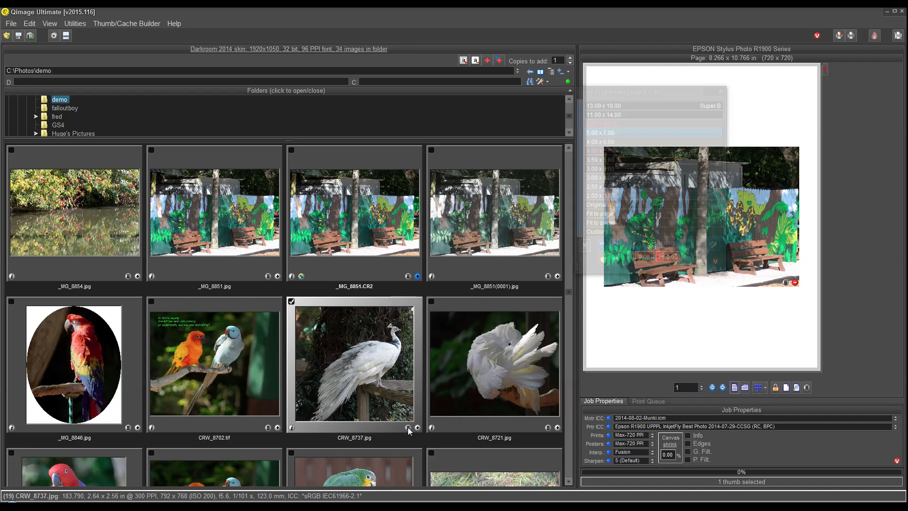
left_click(599, 141)
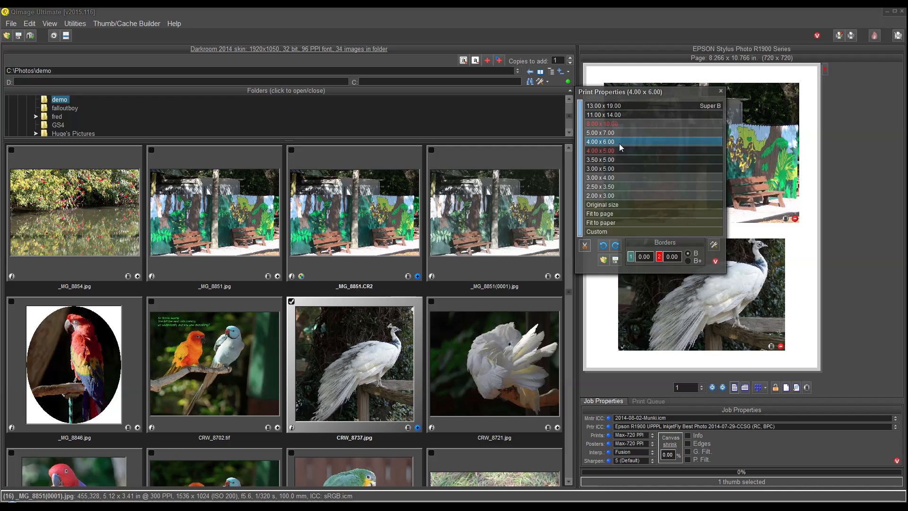
mouse_move(725, 103)
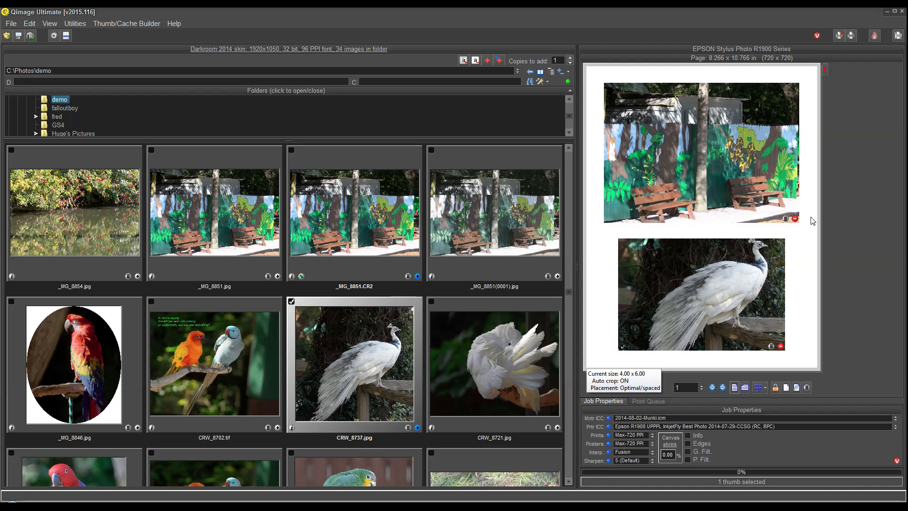
mouse_move(804, 258)
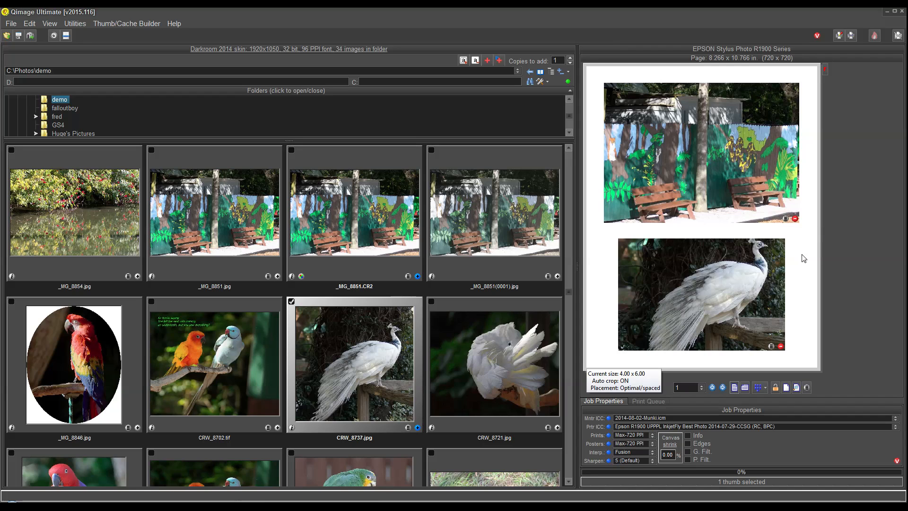
mouse_move(713, 275)
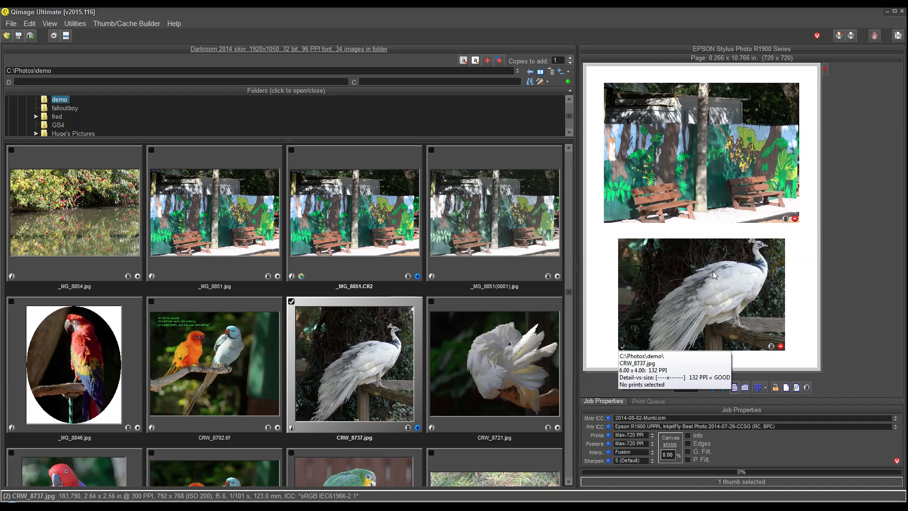
- Resize the peacock print to 2.00 x 3.00 after briefly trying 5.00 x 7.00
left_click(701, 292)
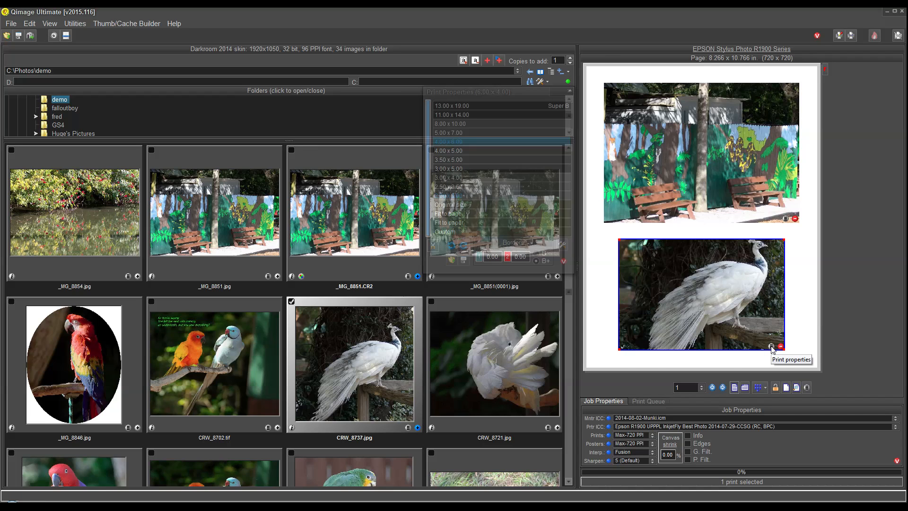
left_click(450, 133)
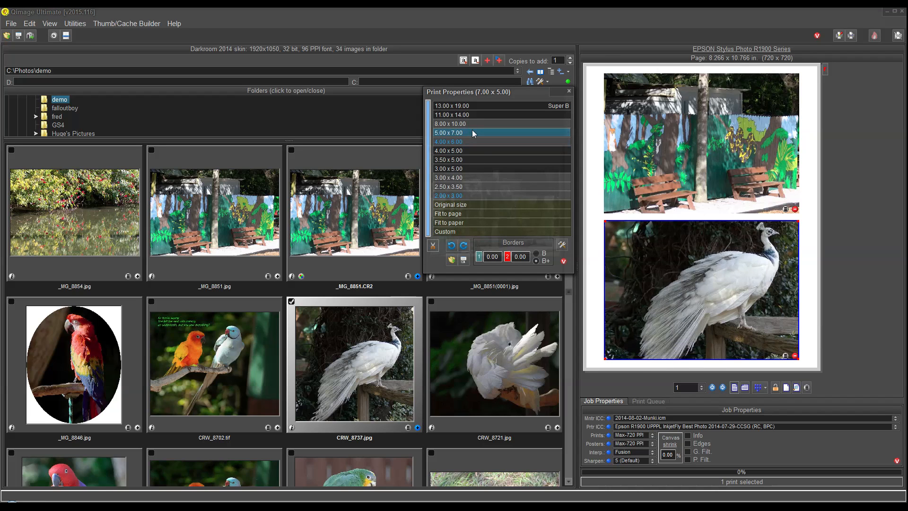
left_click(449, 196)
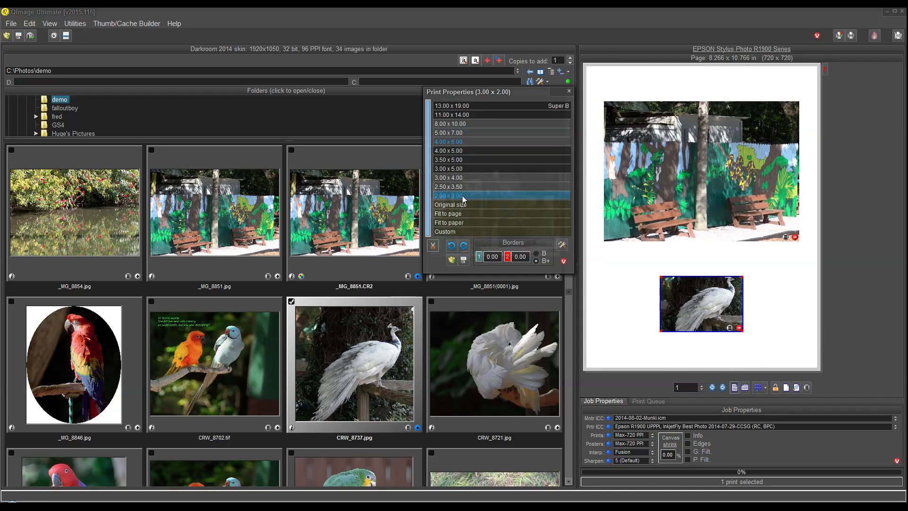
left_click(567, 91)
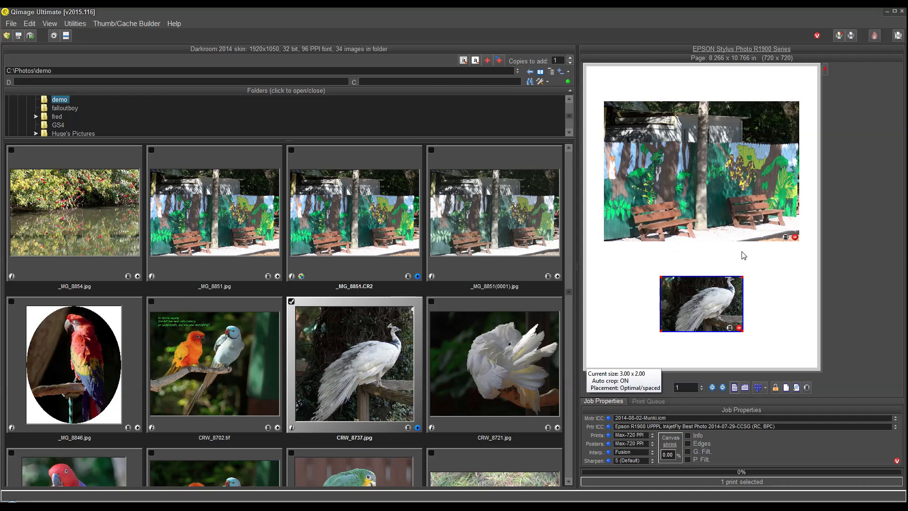
mouse_move(768, 273)
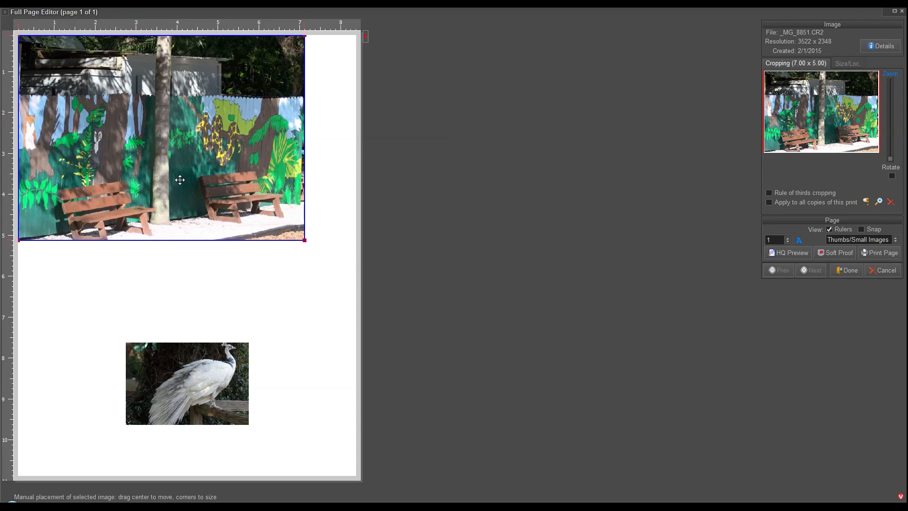
mouse_move(798, 113)
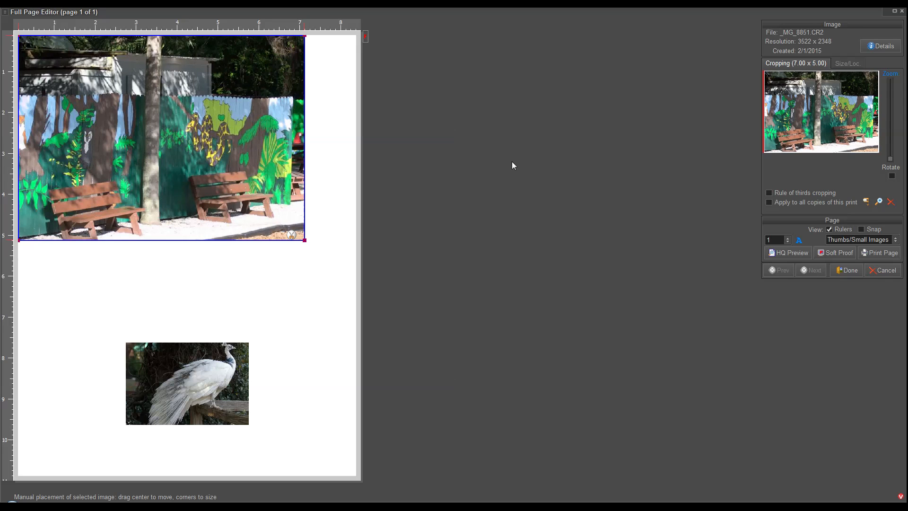
- Cancel out of the Full Page Editor with the mural's crop shifted, raising the save prompt
left_click(882, 270)
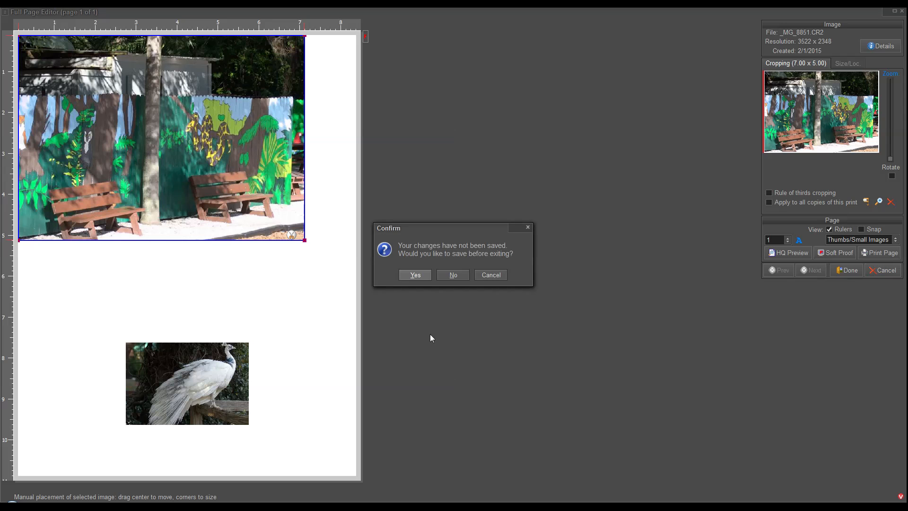
- Confirm saving the crop changes, clear the print queue, and scroll the thumbnails down
left_click(453, 275)
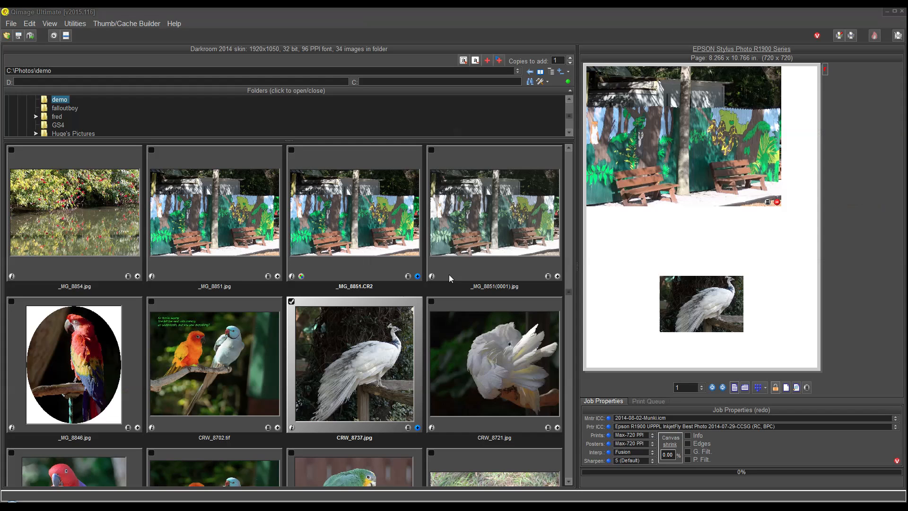
mouse_move(722, 194)
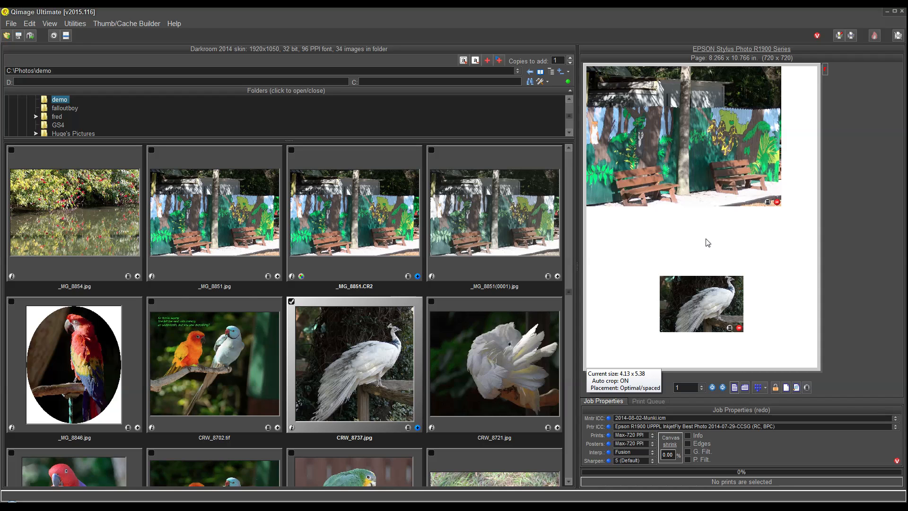
right_click(707, 242)
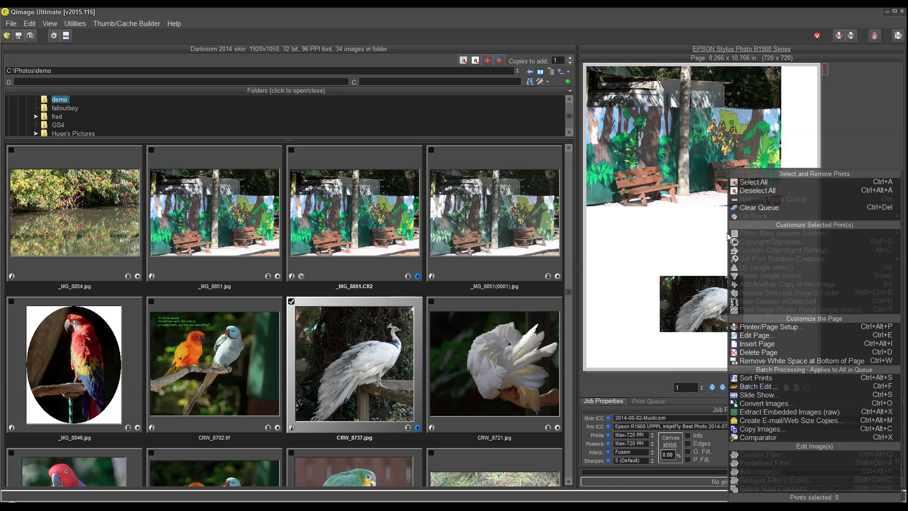
left_click(759, 207)
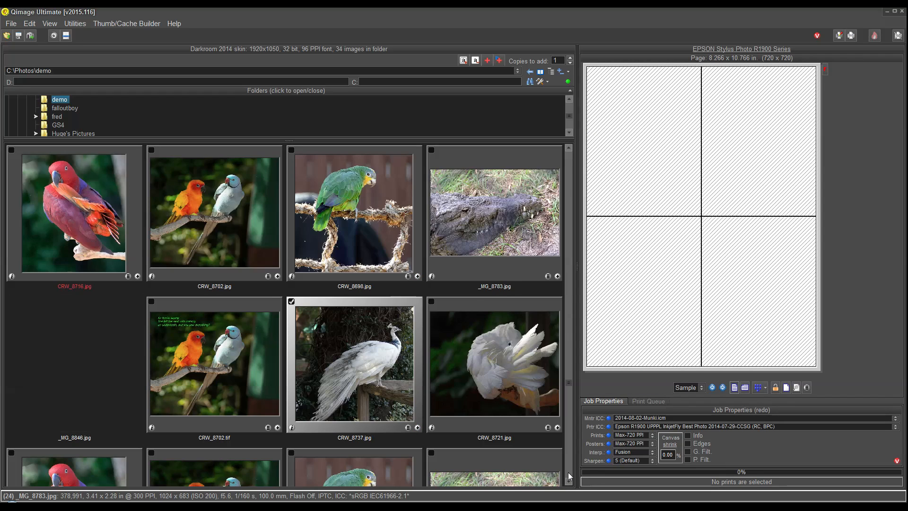
scroll("down", 3)
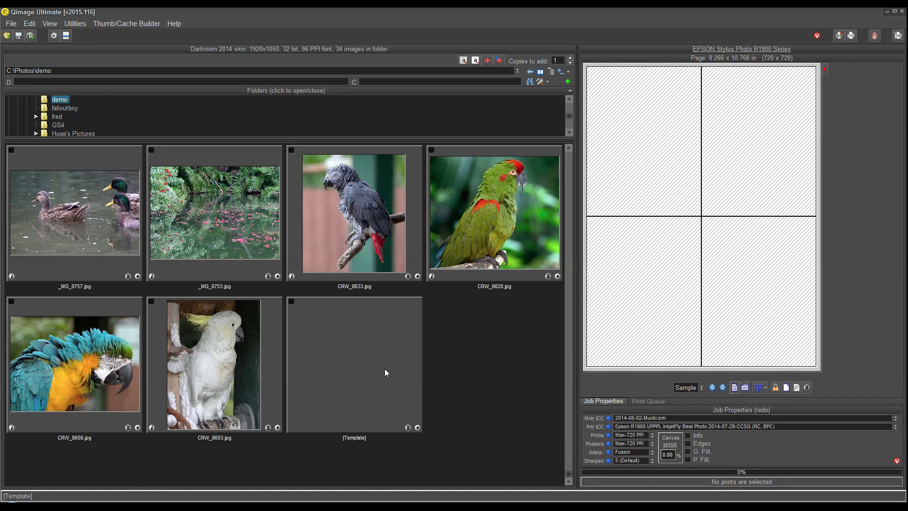
- Select the template thumbnail and set its slots to 5.00 x 7.00 prints
left_click(354, 362)
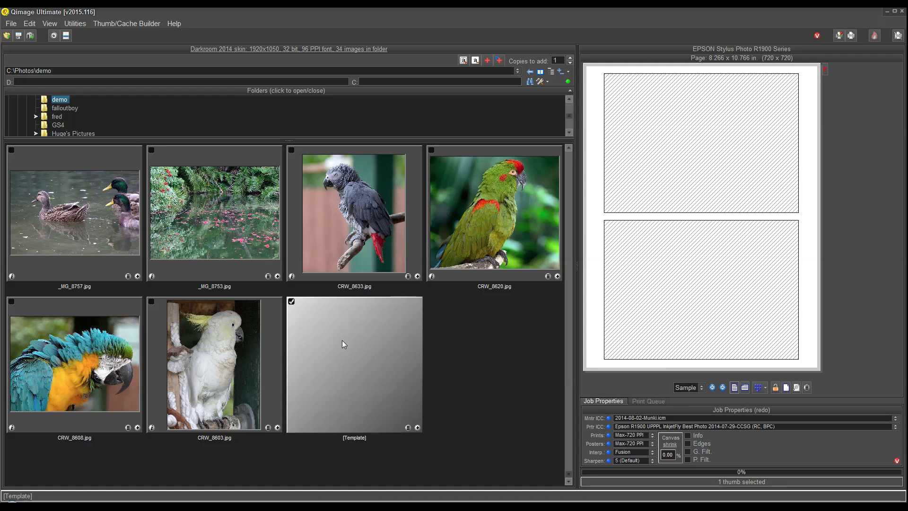
mouse_move(355, 438)
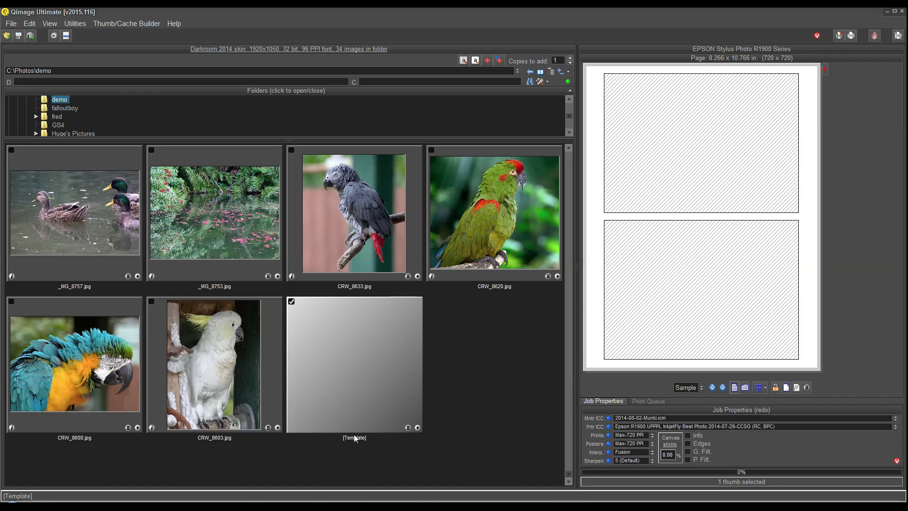
mouse_move(403, 415)
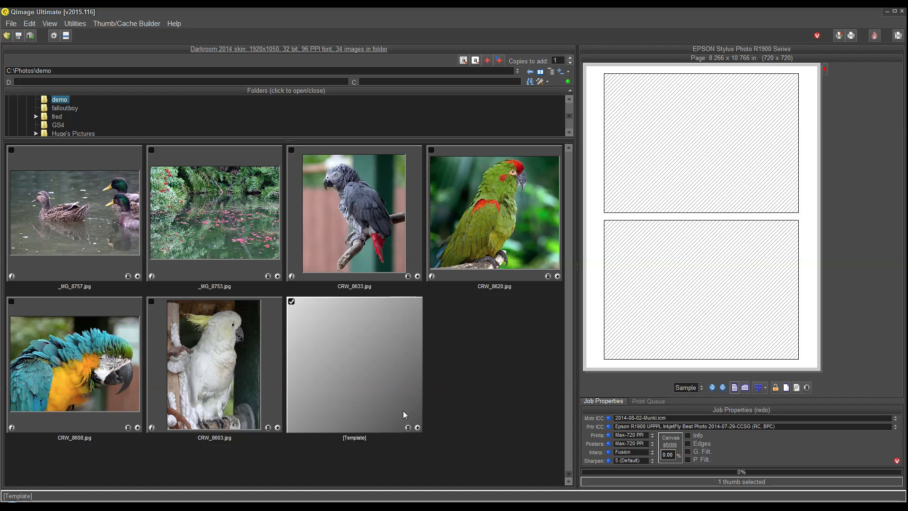
mouse_move(411, 431)
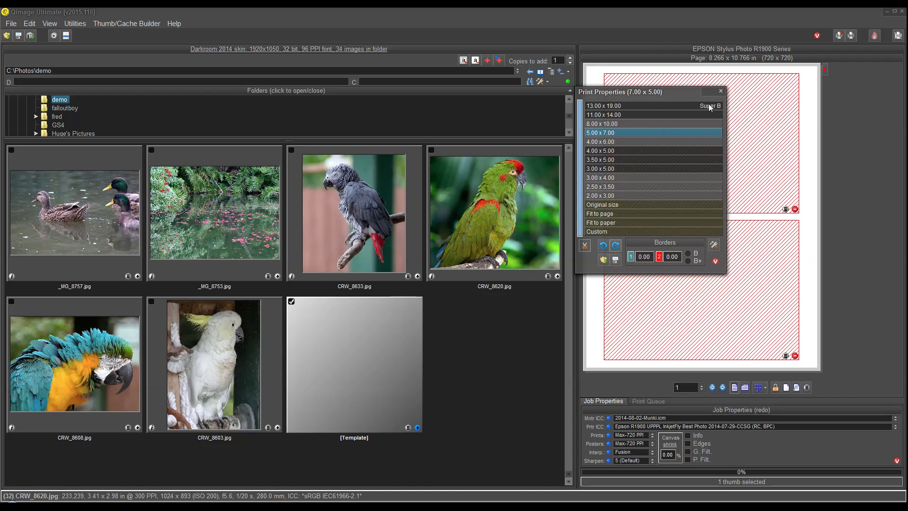
left_click(720, 91)
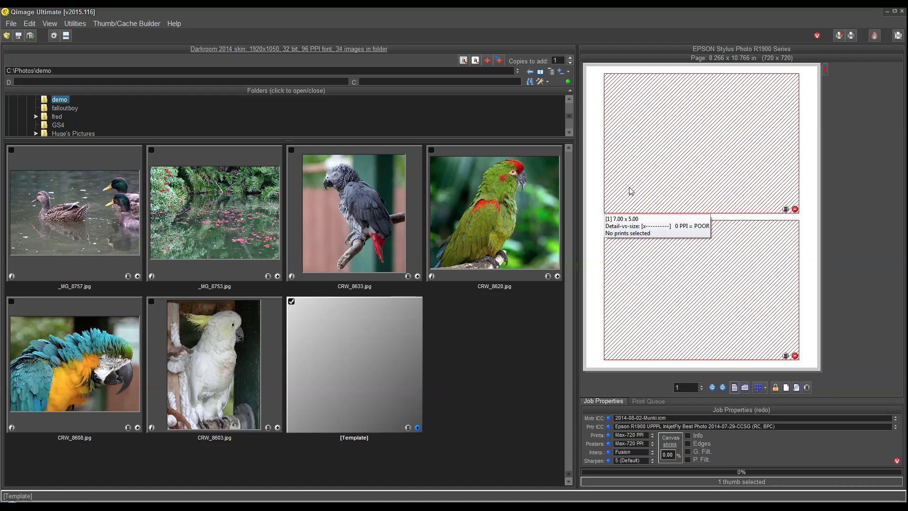
mouse_move(662, 145)
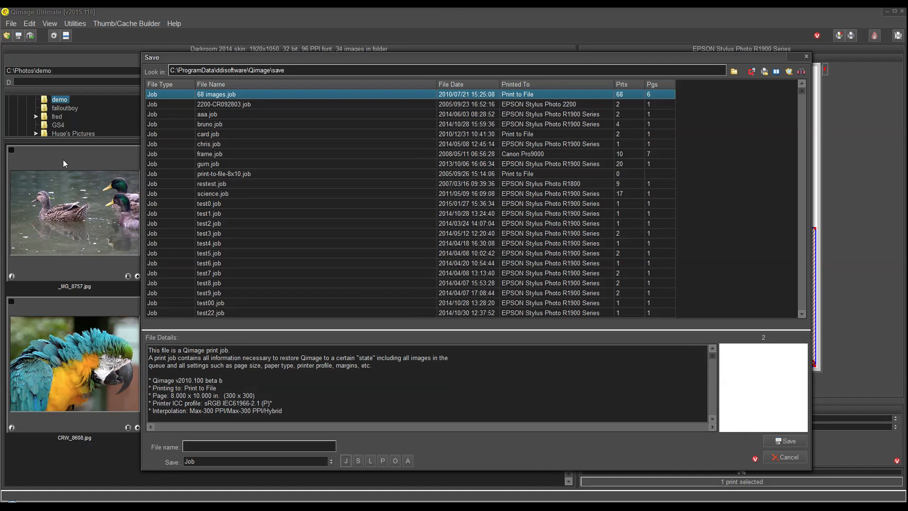
- Save the two-slot page as layout demo.tpl, overwriting the existing file
left_click(369, 460)
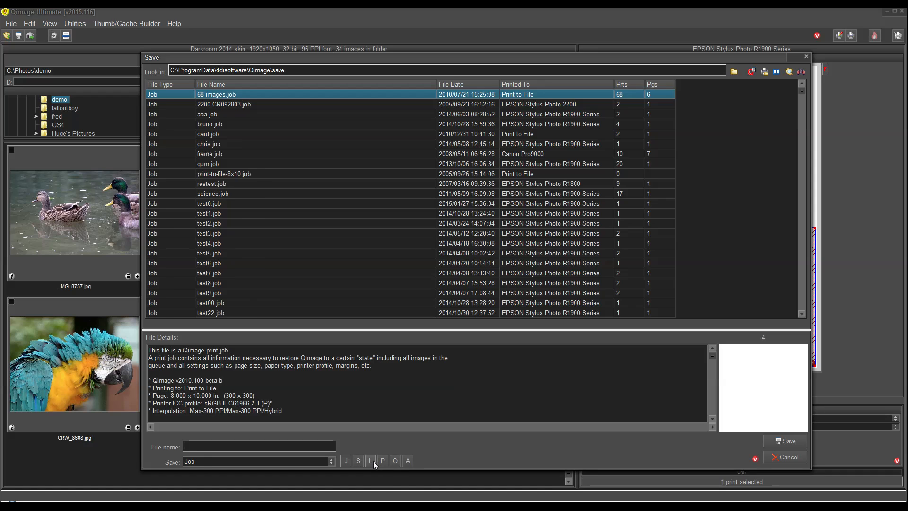
left_click(370, 460)
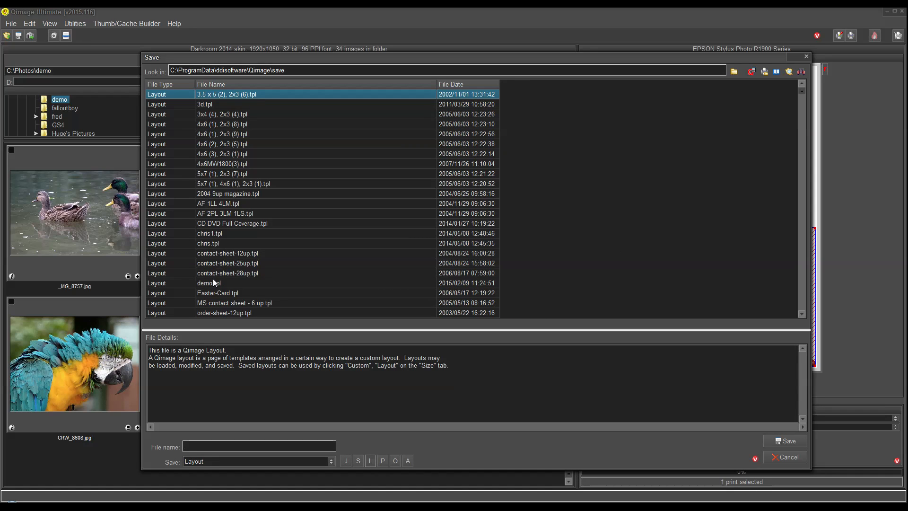
left_click(209, 283)
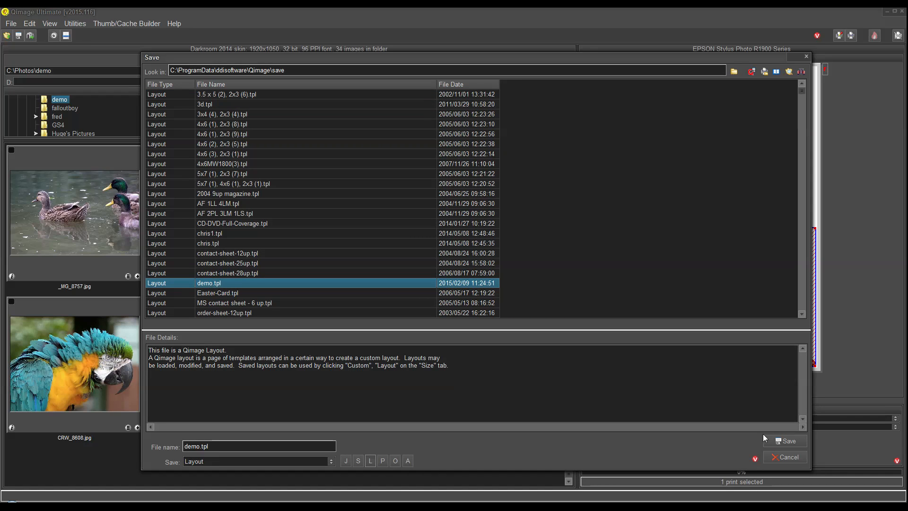
left_click(786, 441)
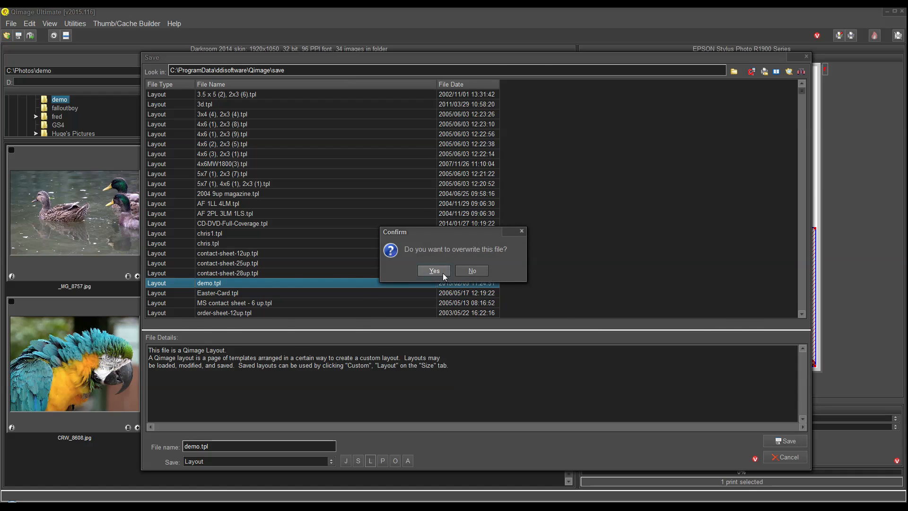
left_click(433, 270)
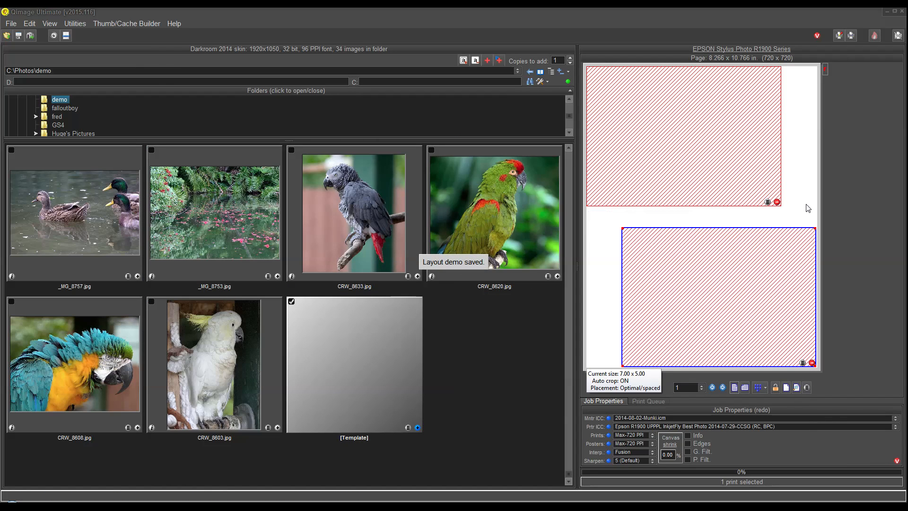
mouse_move(840, 264)
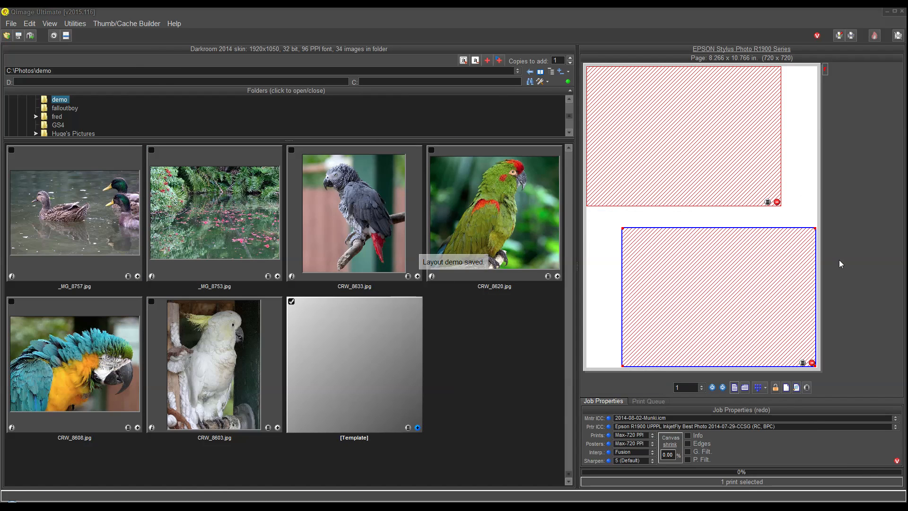
- Apply a new Custom print size using the LAYOUT special size
right_click(698, 296)
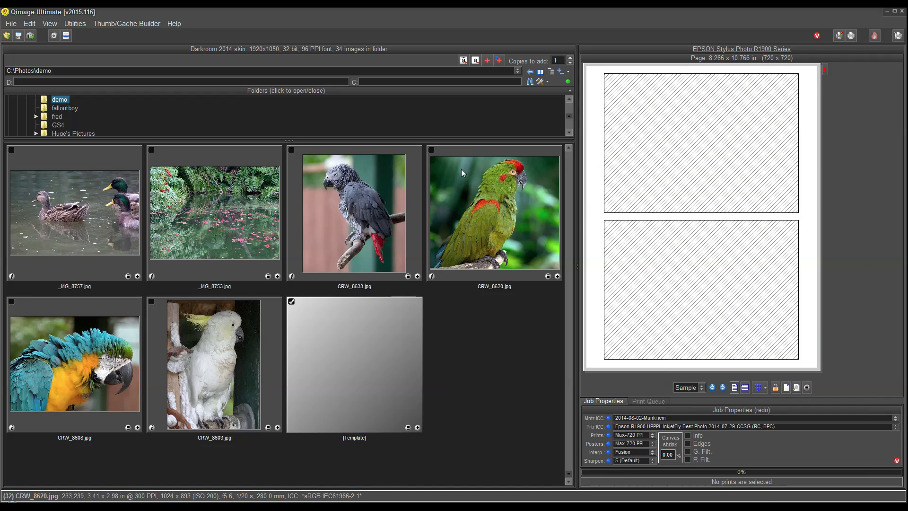
mouse_move(817, 386)
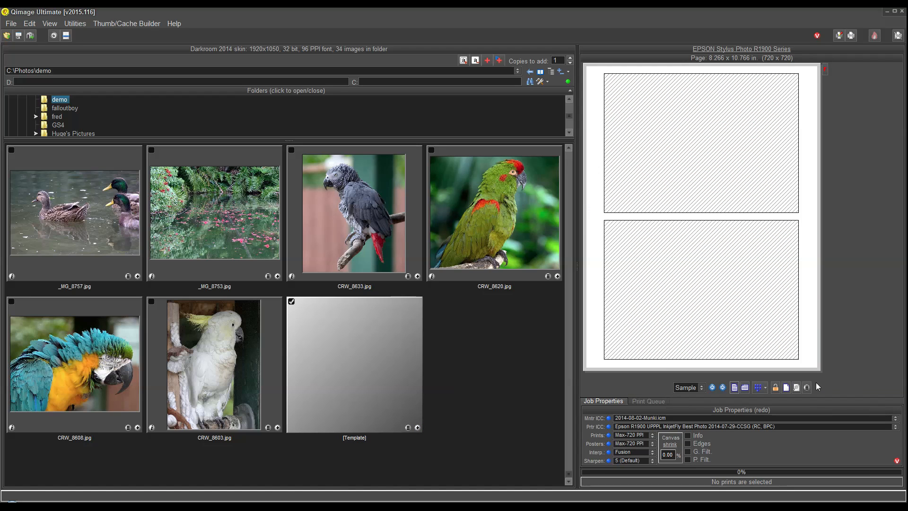
mouse_move(805, 387)
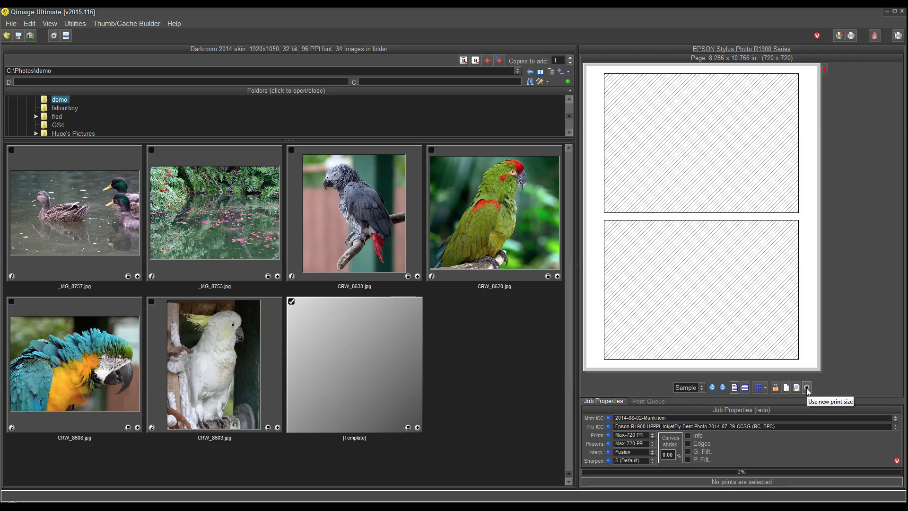
mouse_move(807, 387)
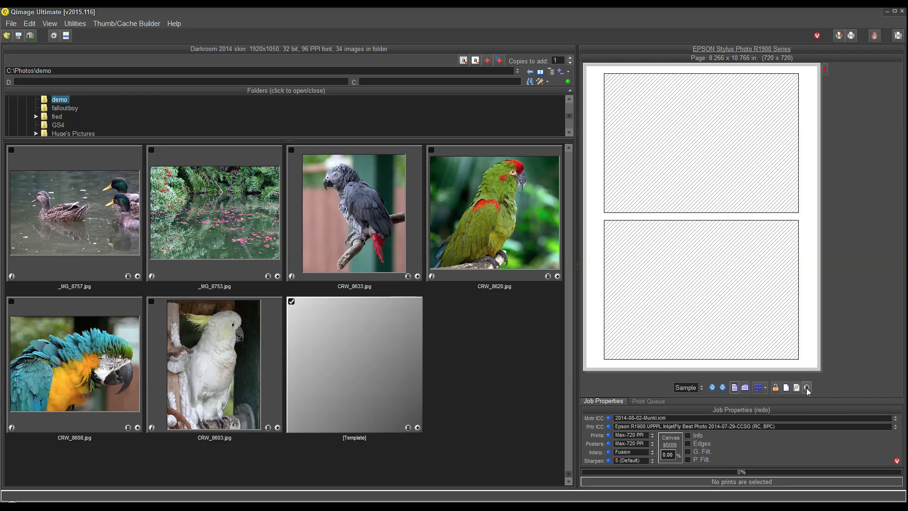
left_click(805, 387)
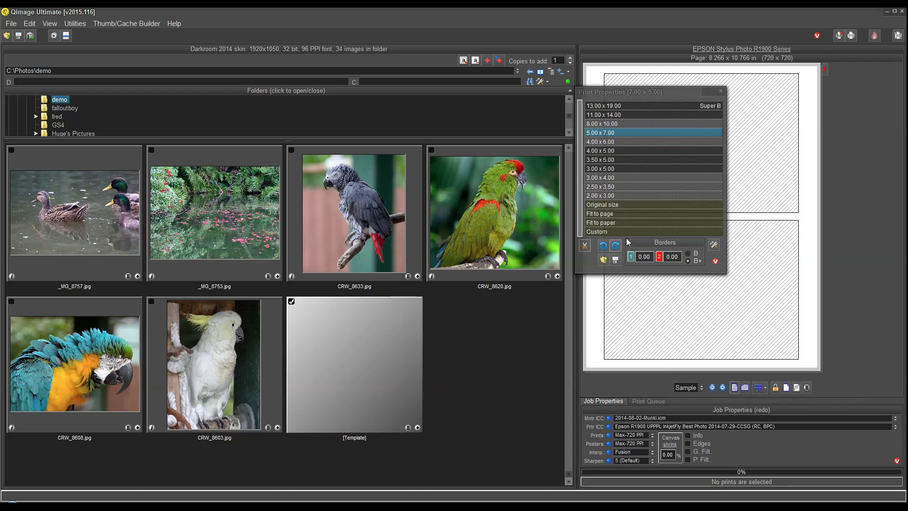
left_click(600, 231)
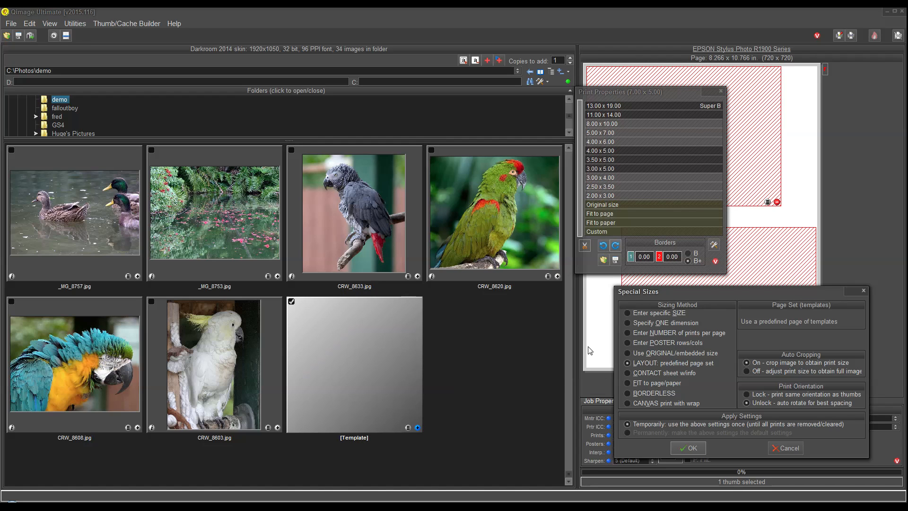
left_click(687, 450)
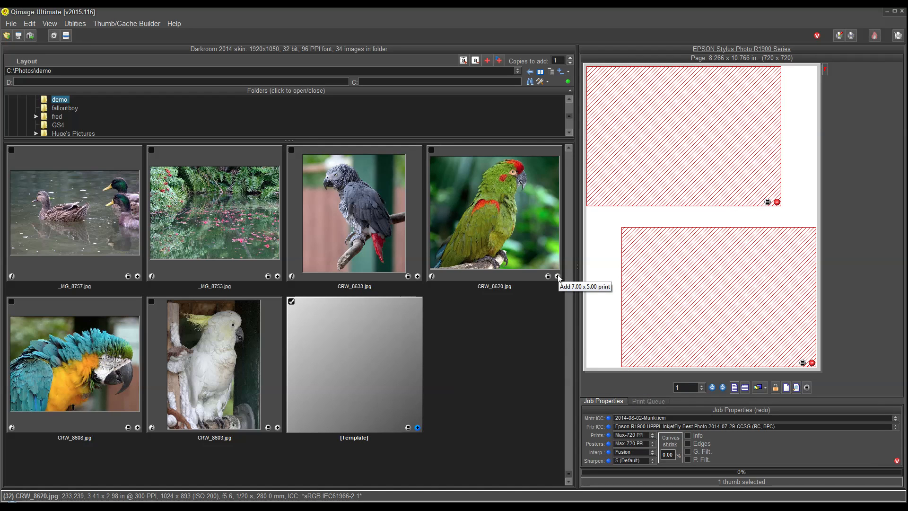
- Add a print to the layout, then clear the queue, declining to keep the demo layout
left_click(557, 276)
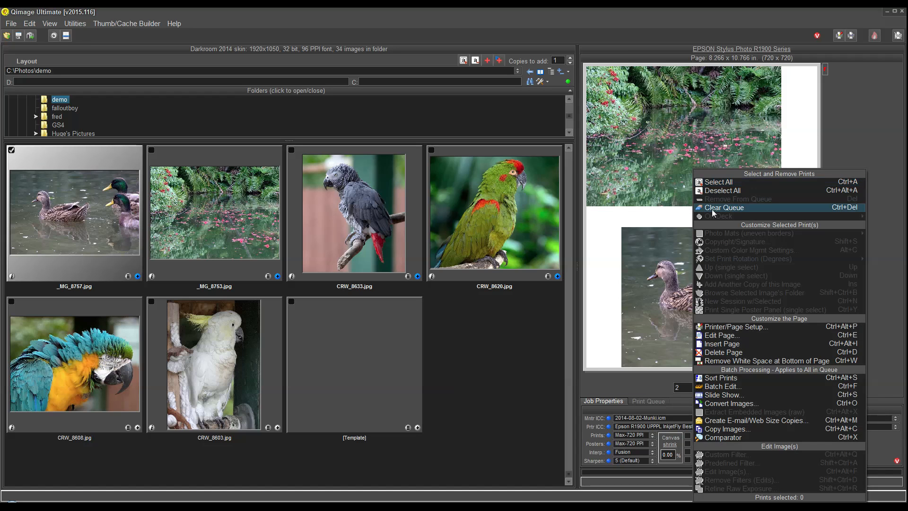
left_click(724, 207)
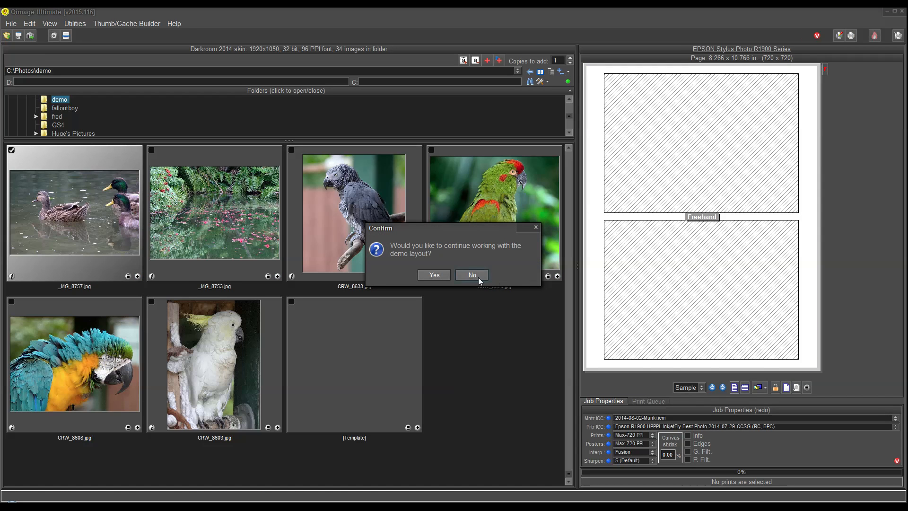
left_click(471, 274)
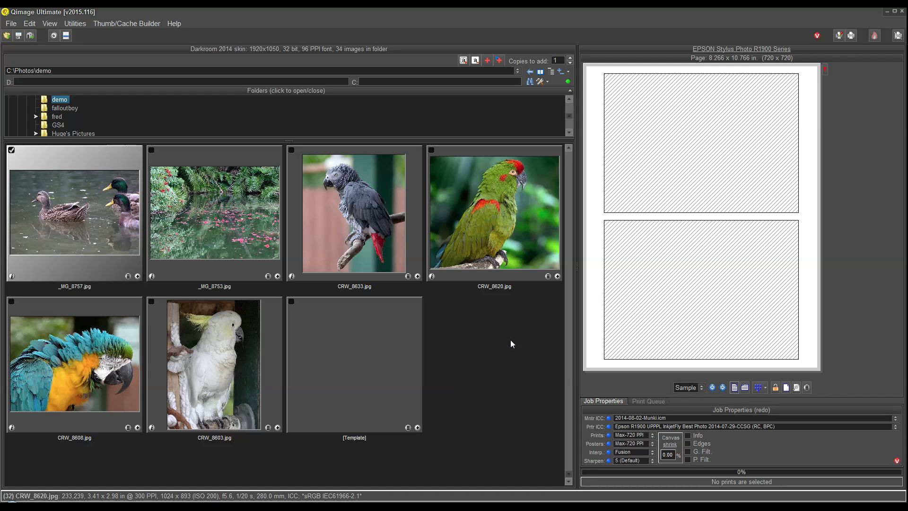
mouse_move(556, 276)
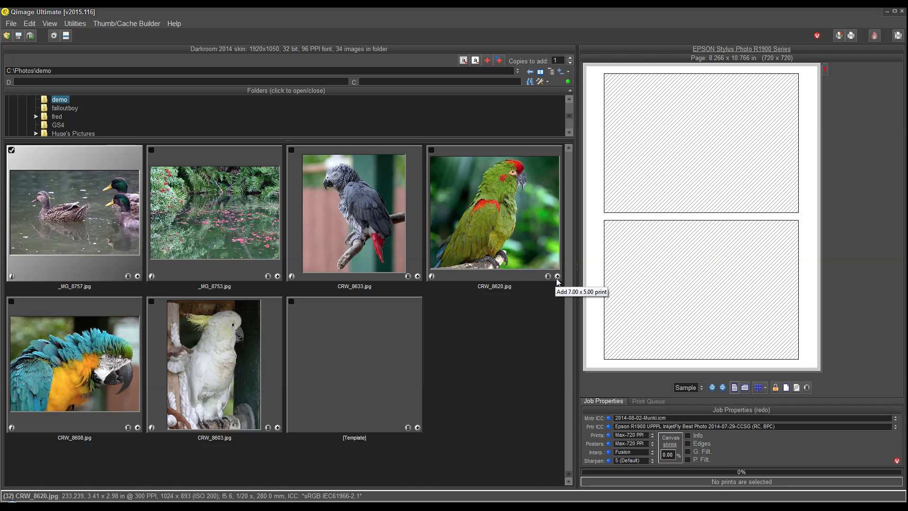
- Add a 7.00 x 5.00 print of the green parrot CRW_8620.jpg
left_click(556, 276)
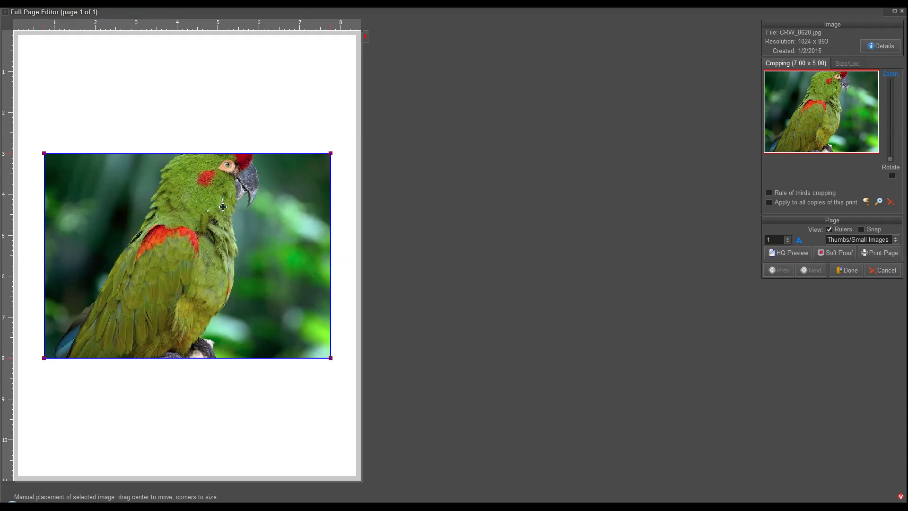
mouse_move(823, 106)
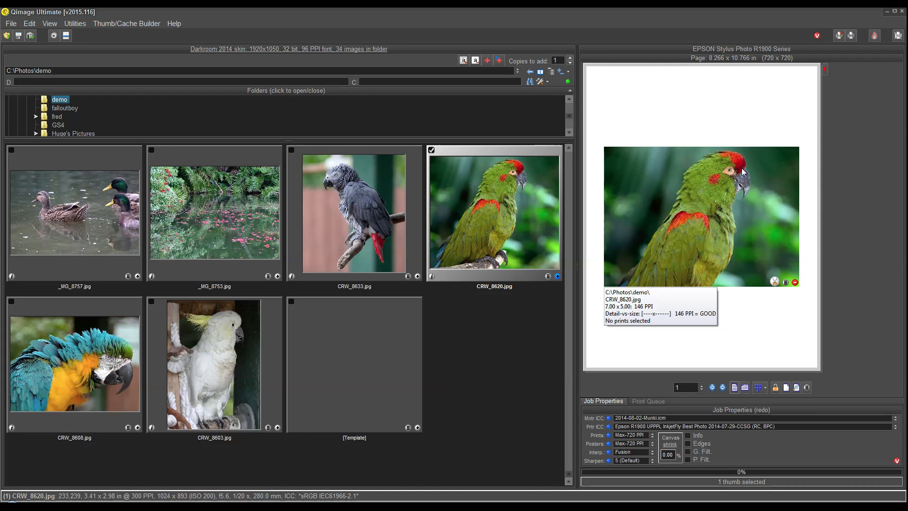
mouse_move(673, 244)
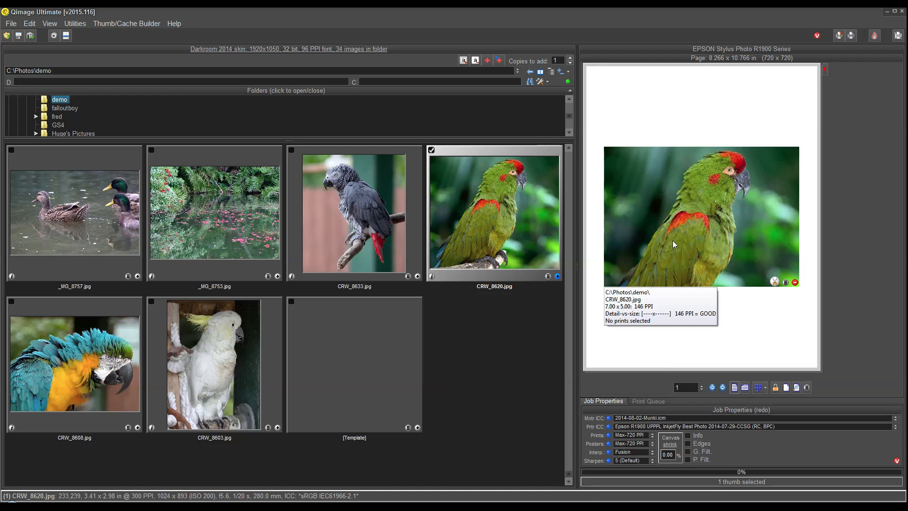
- Apply an orange photo mat to the parrot: 2 in top, left, right, 4 in bottom
left_click(673, 244)
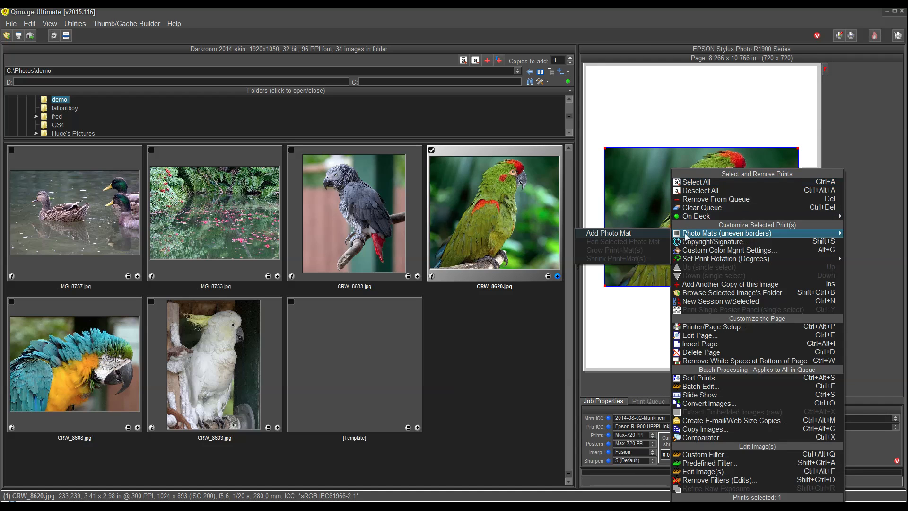
left_click(725, 232)
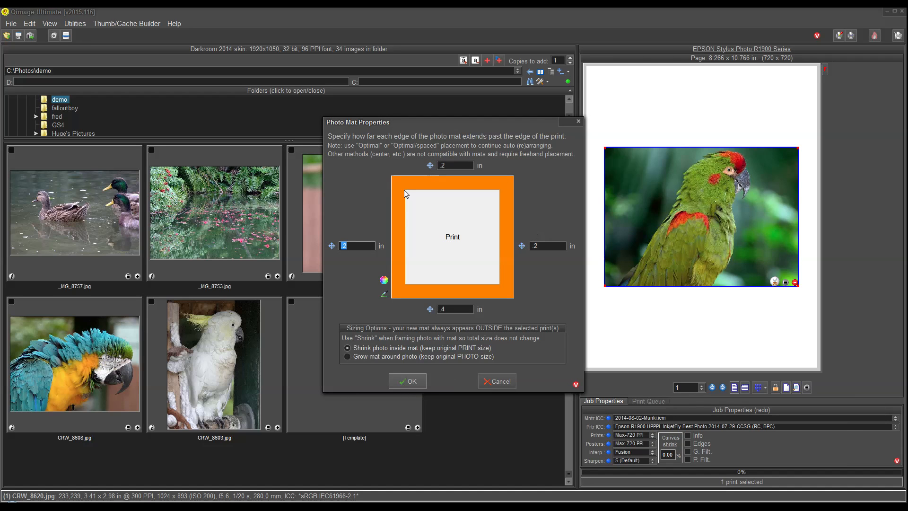
mouse_move(467, 284)
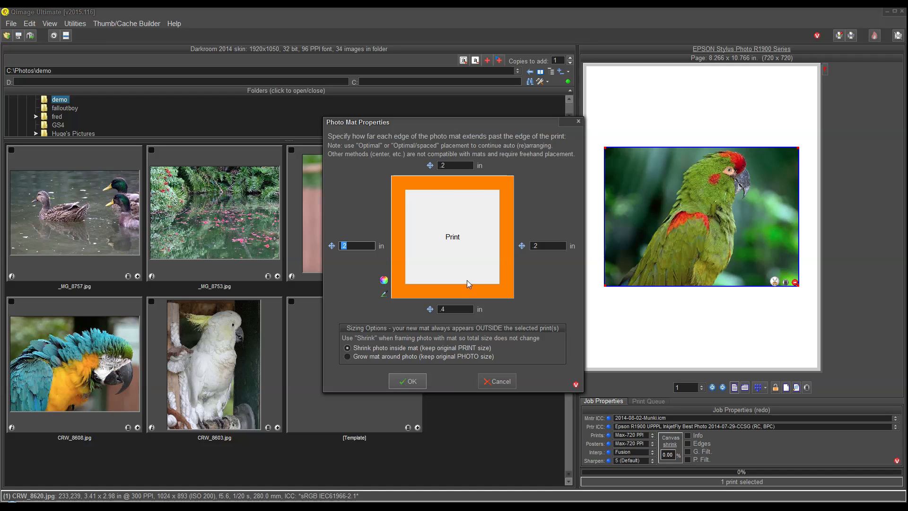
mouse_move(459, 296)
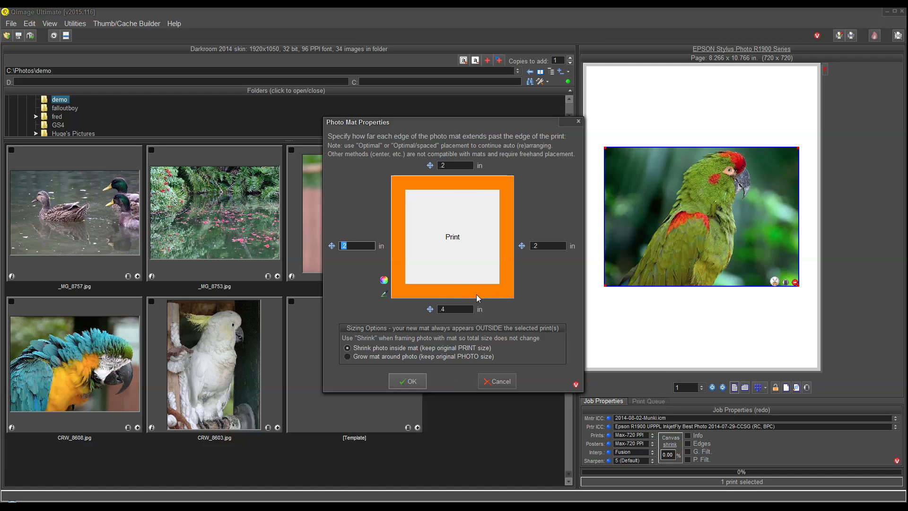
mouse_move(423, 364)
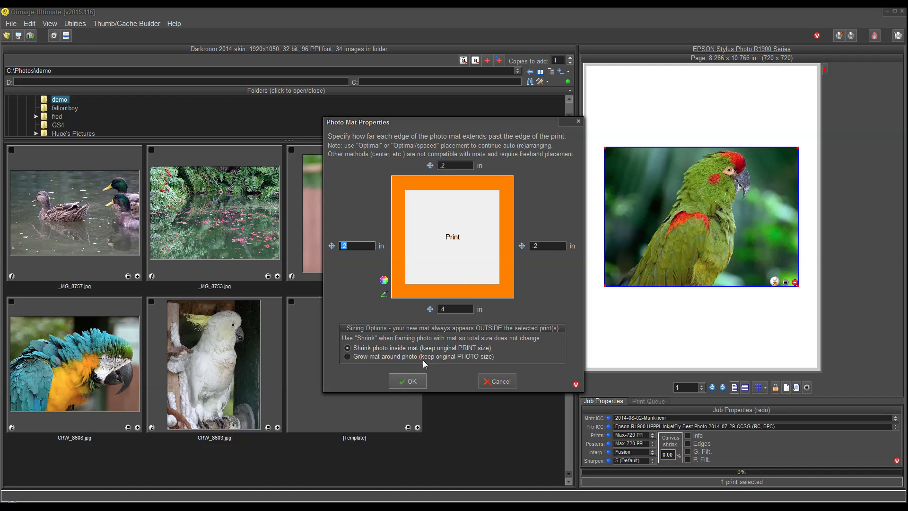
left_click(407, 381)
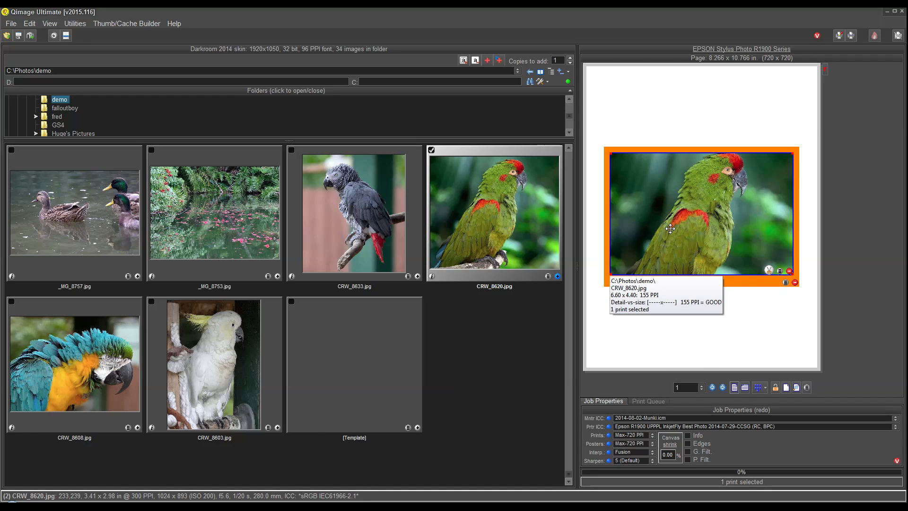
mouse_move(681, 199)
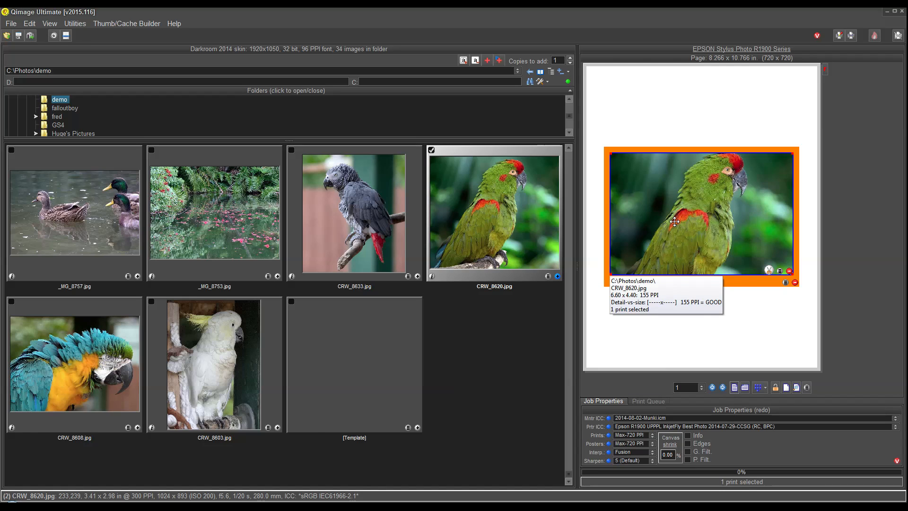
mouse_move(702, 209)
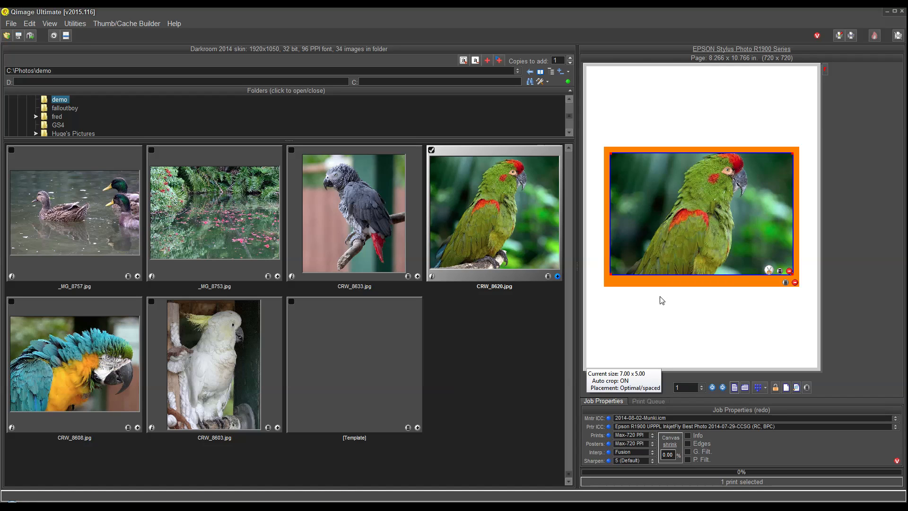
mouse_move(672, 237)
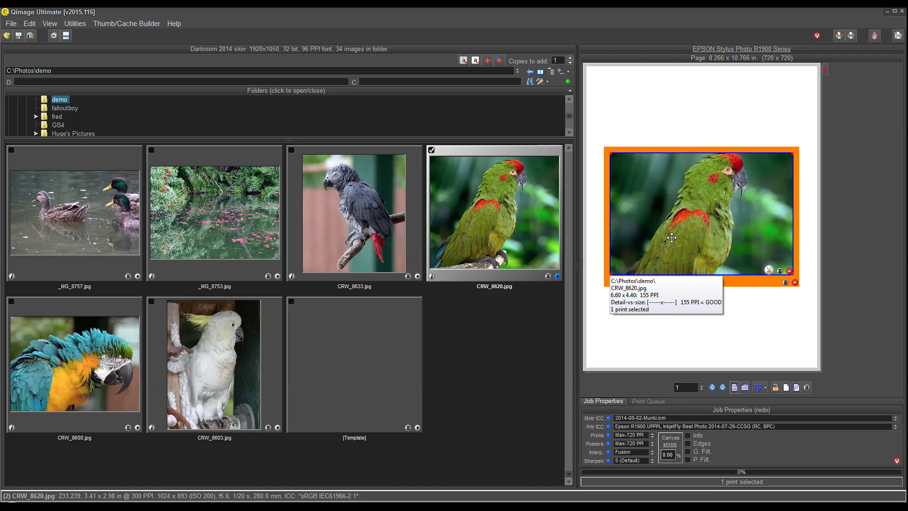
mouse_move(673, 232)
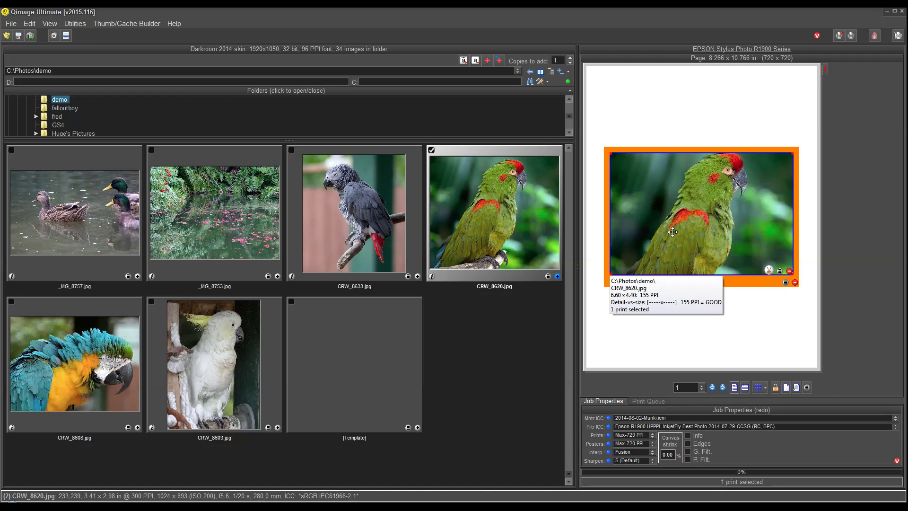
mouse_move(695, 217)
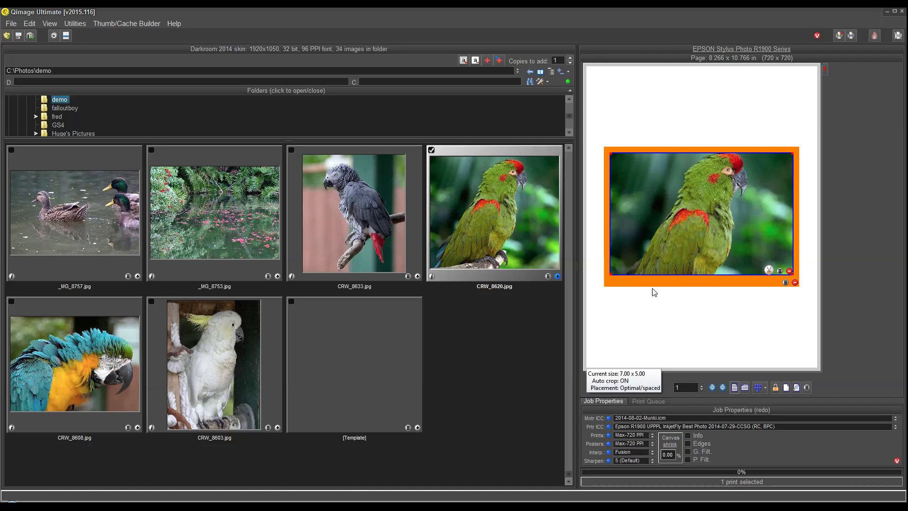
mouse_move(670, 288)
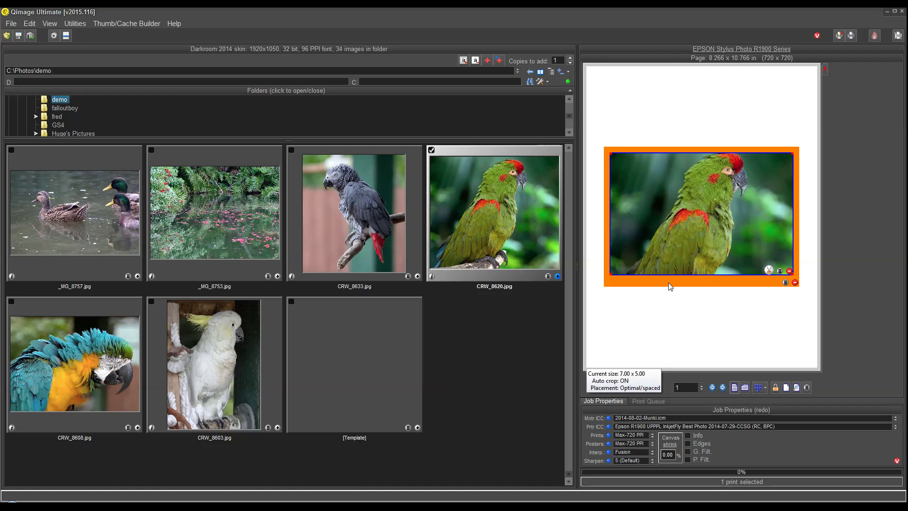
mouse_move(684, 214)
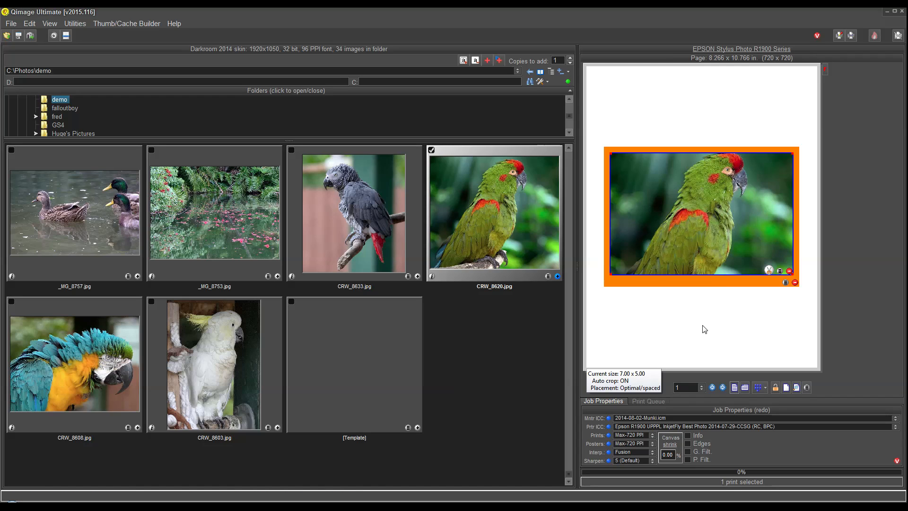
mouse_move(684, 309)
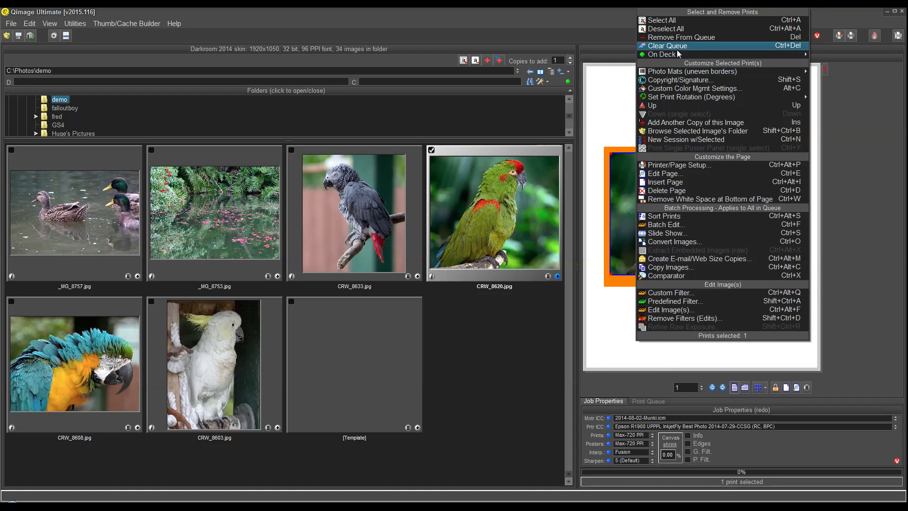
- Clear the print queue, then scroll the thumbnails and select _MG_8851.CR2
left_click(668, 46)
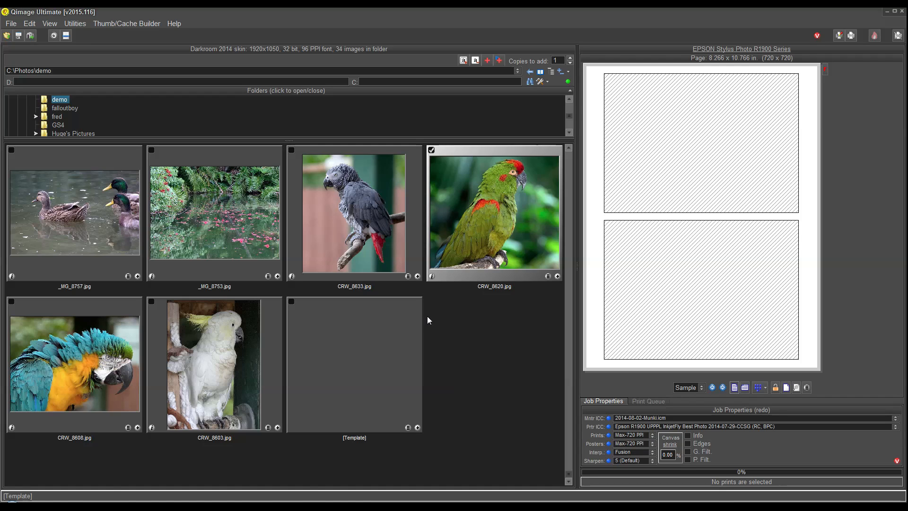
mouse_move(485, 327)
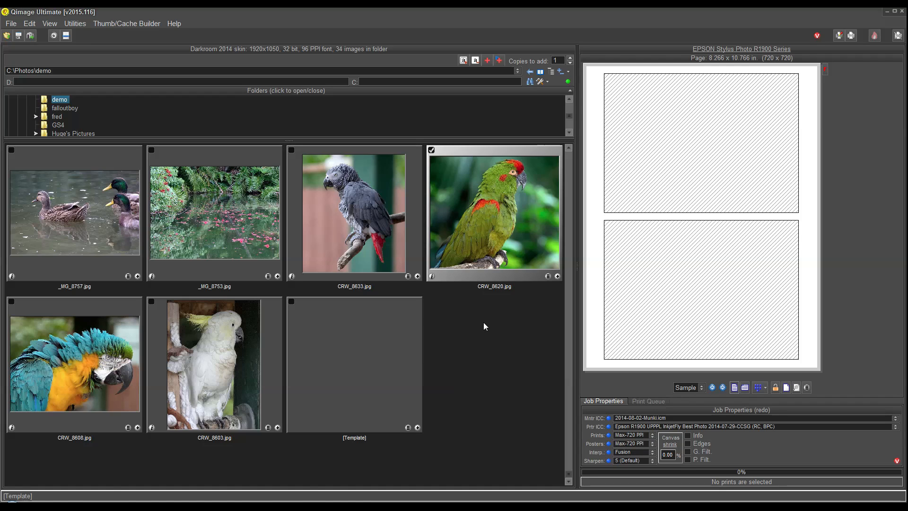
scroll("down", 3)
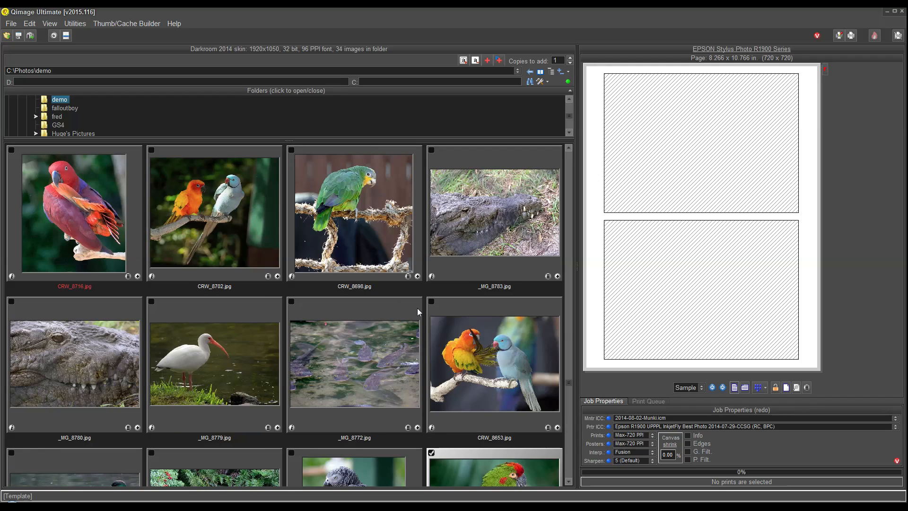
scroll("down", 3)
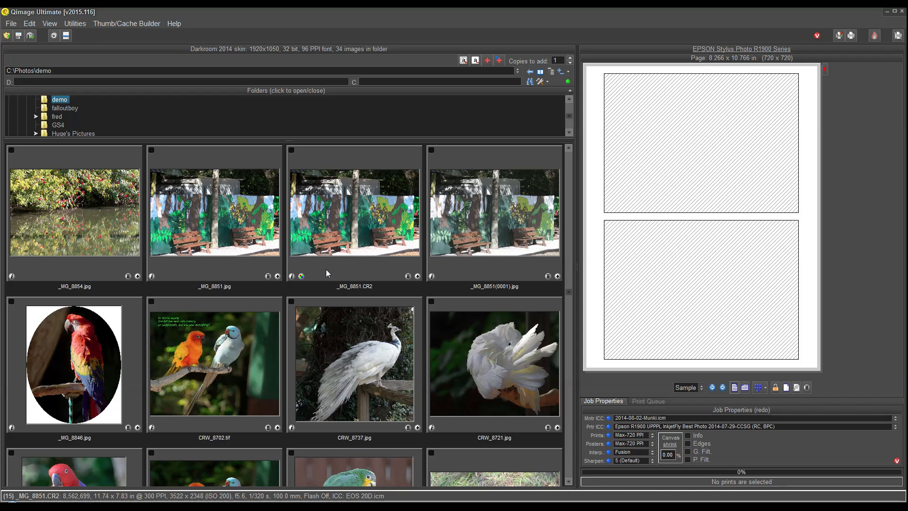
left_click(354, 217)
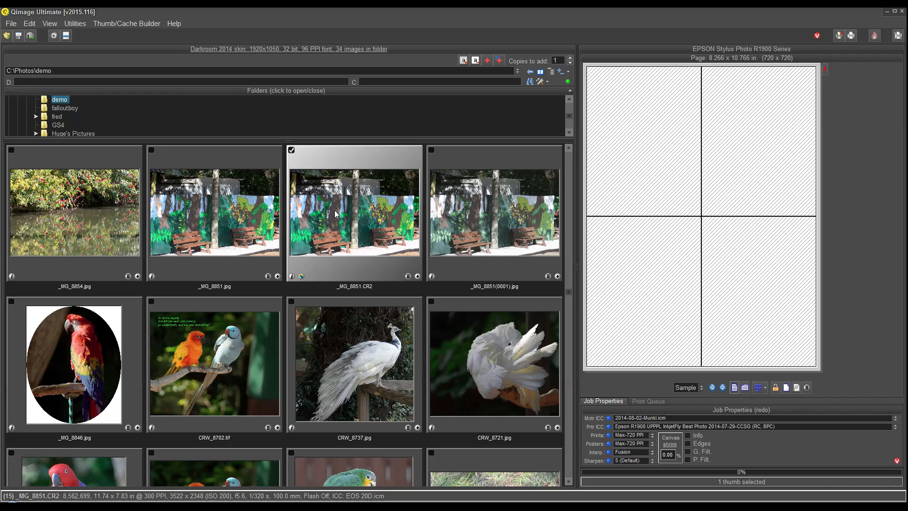
mouse_move(344, 230)
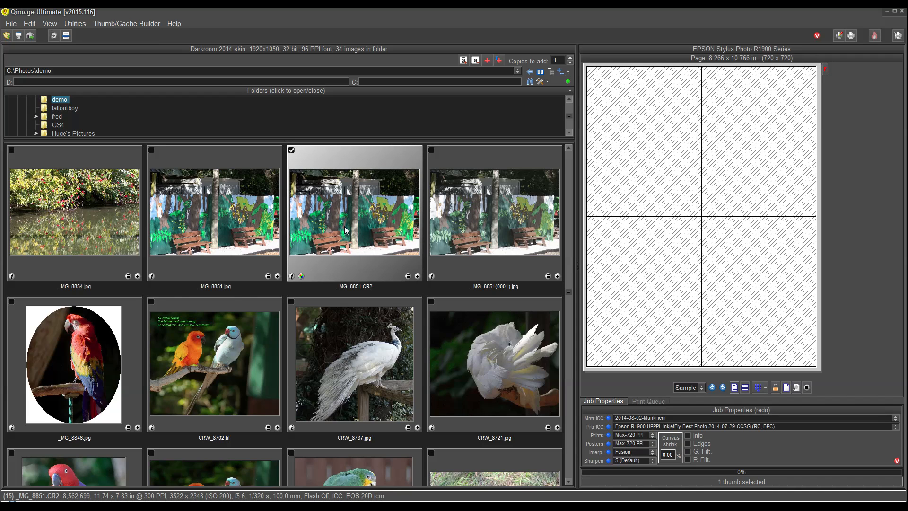
mouse_move(317, 247)
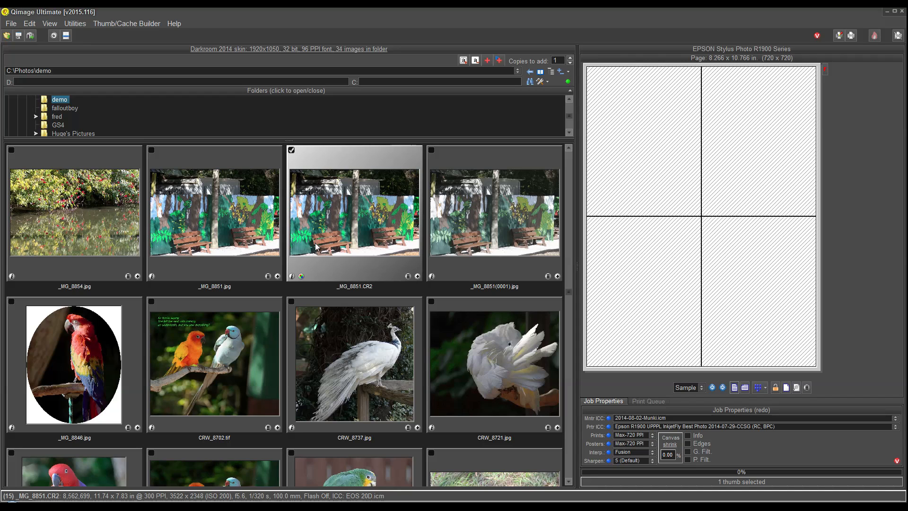
mouse_move(291, 277)
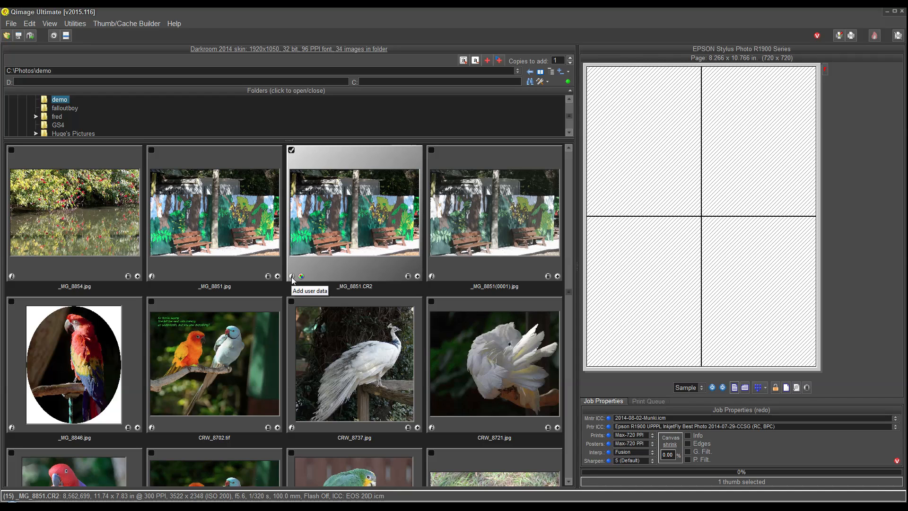
- Give _MG_8851.CR2 the description 'Colorful fence' and creator 'Fred' in its user data
left_click(292, 276)
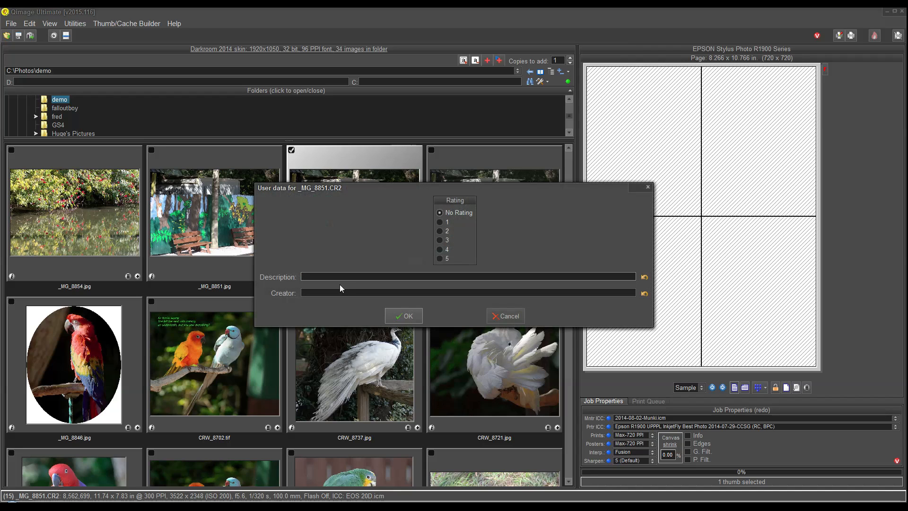
type("C")
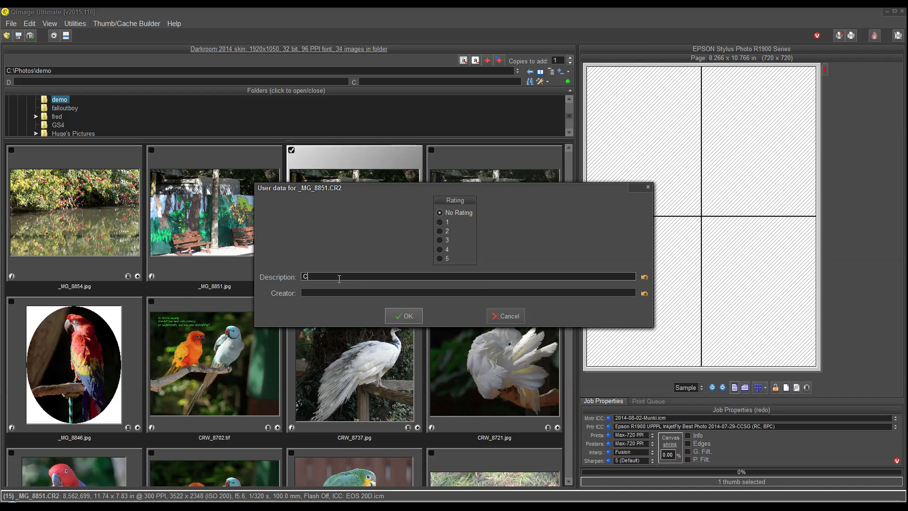
type("olorful fence")
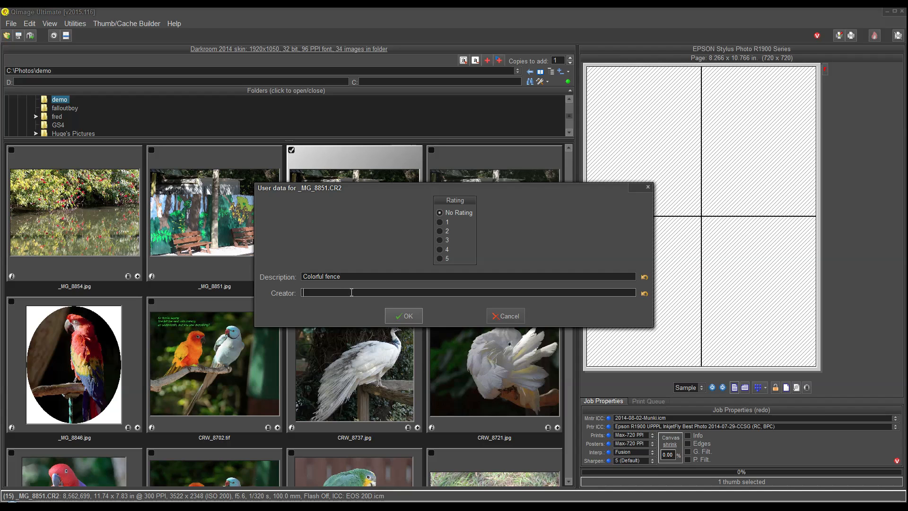
type("Fred")
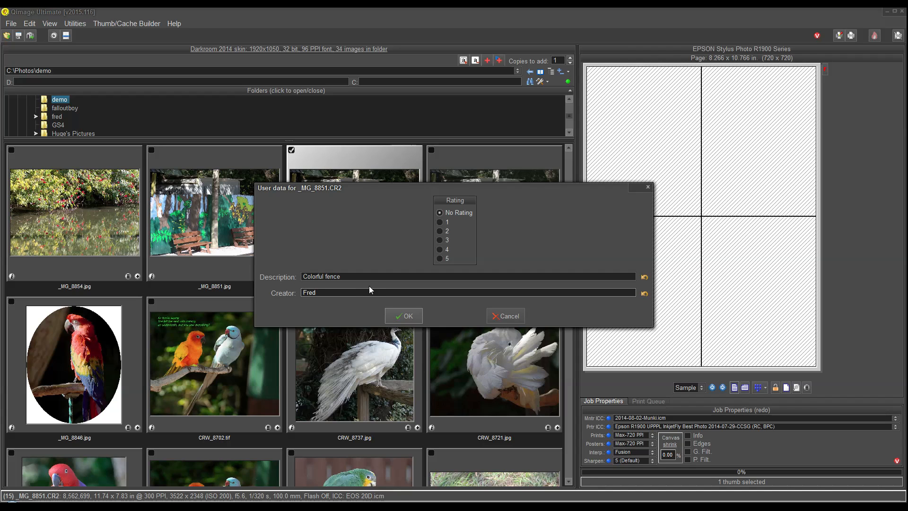
left_click(403, 315)
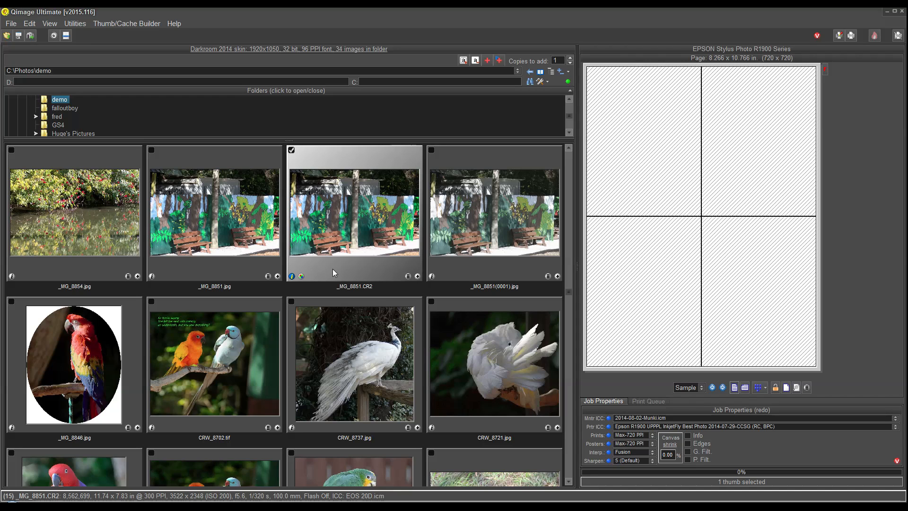
mouse_move(307, 197)
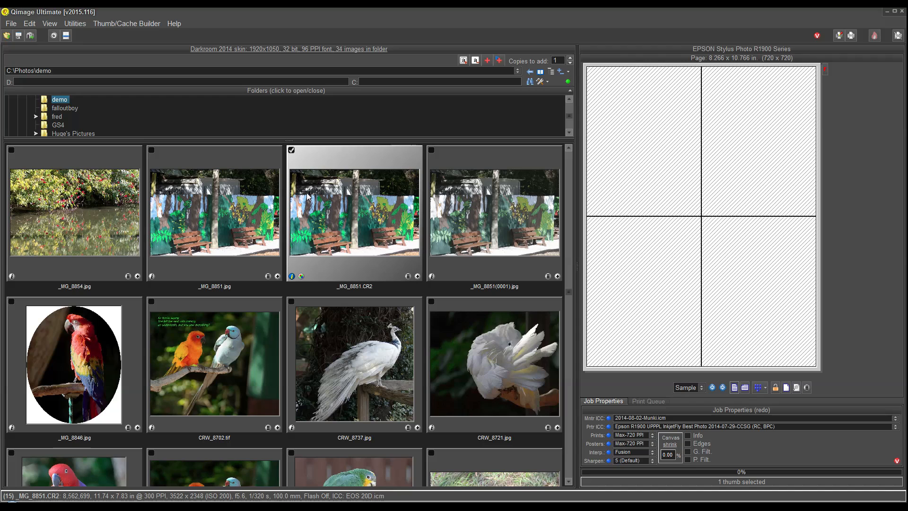
mouse_move(291, 275)
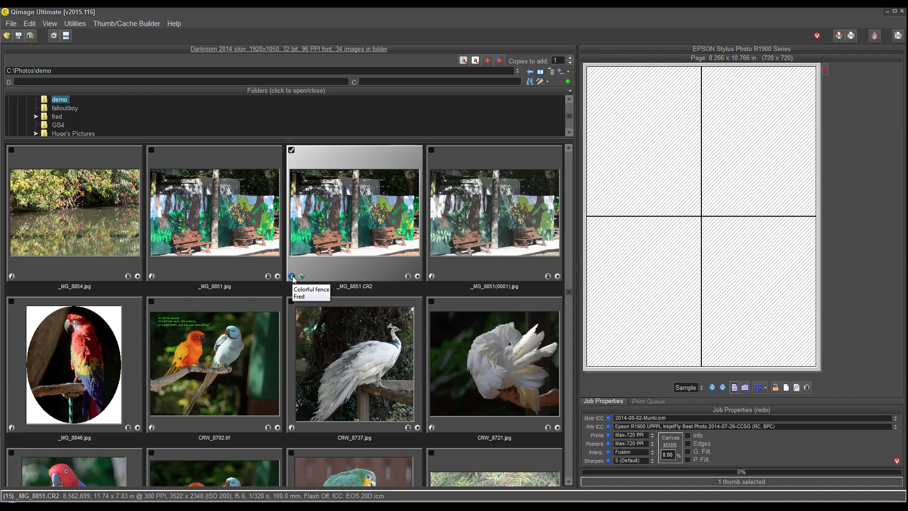
mouse_move(315, 213)
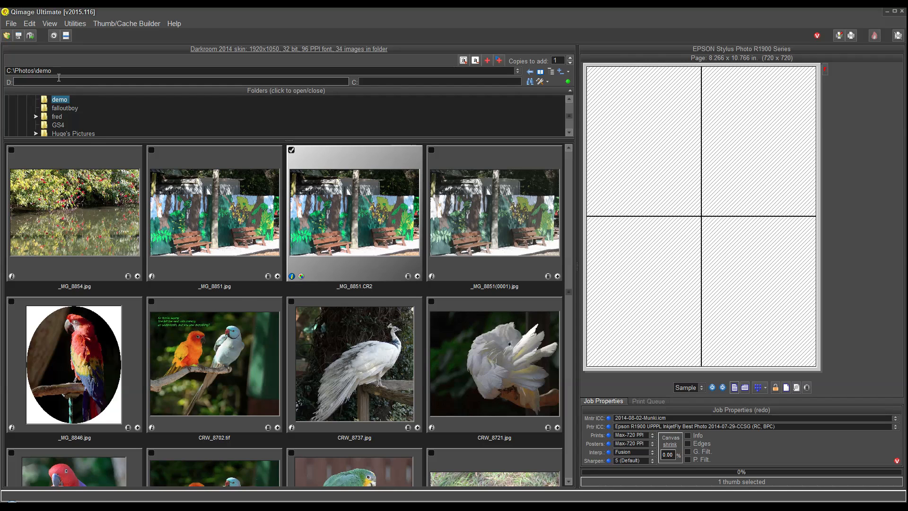
mouse_move(49, 80)
type("Demo folder")
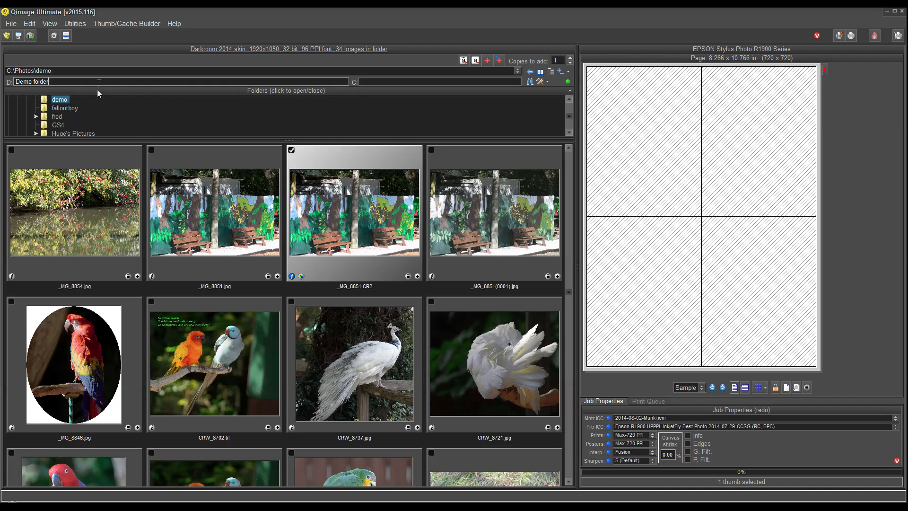
mouse_move(56, 81)
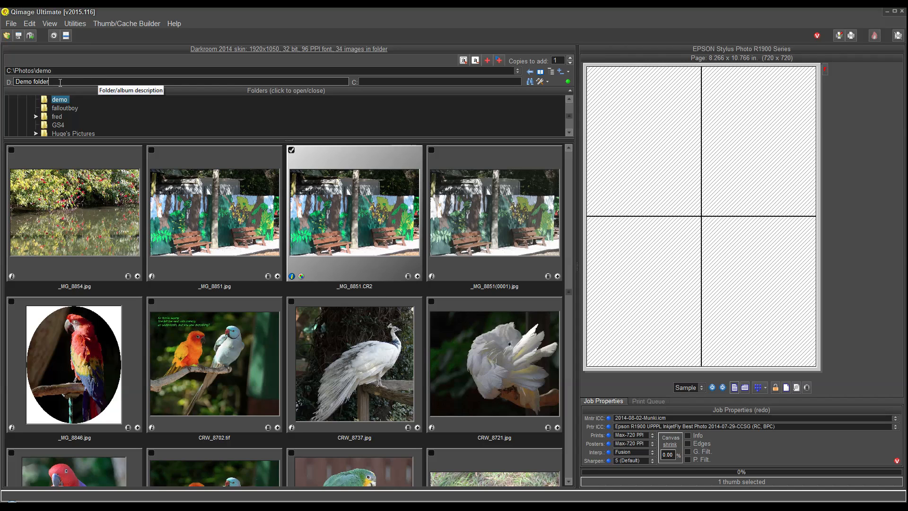
mouse_move(480, 104)
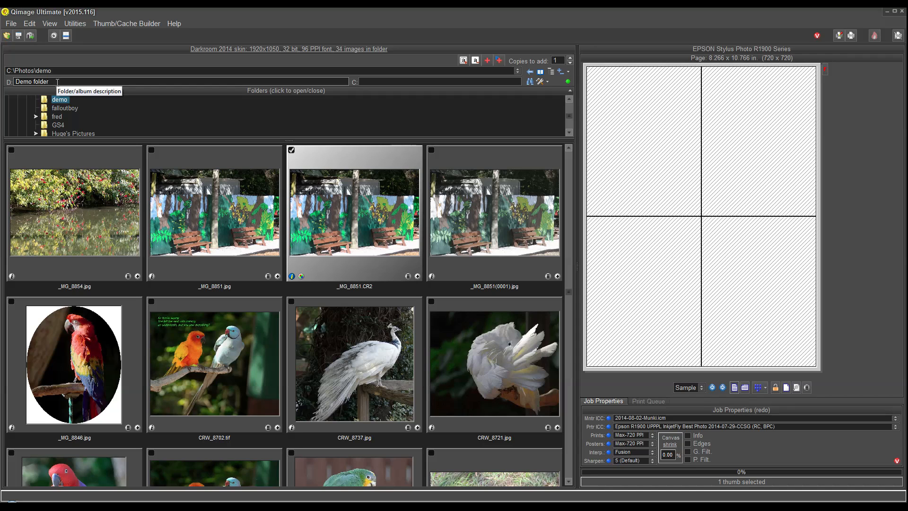
mouse_move(356, 213)
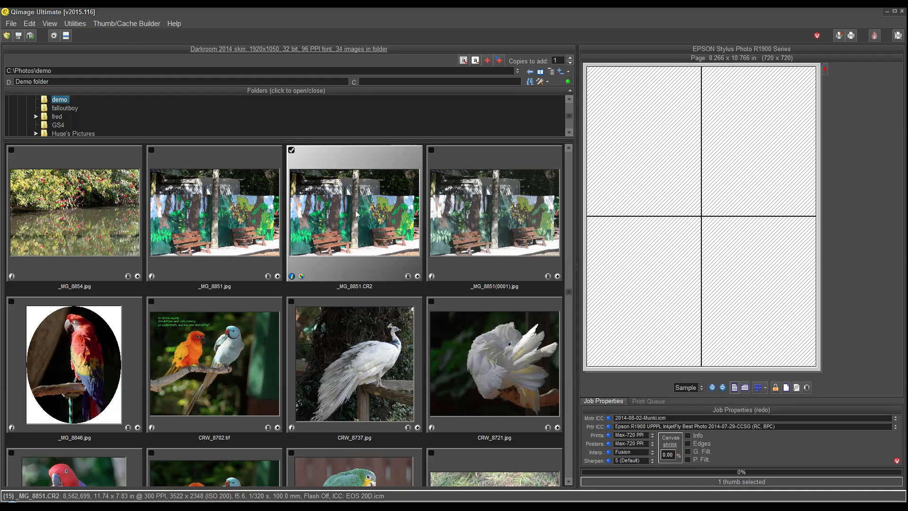
mouse_move(531, 105)
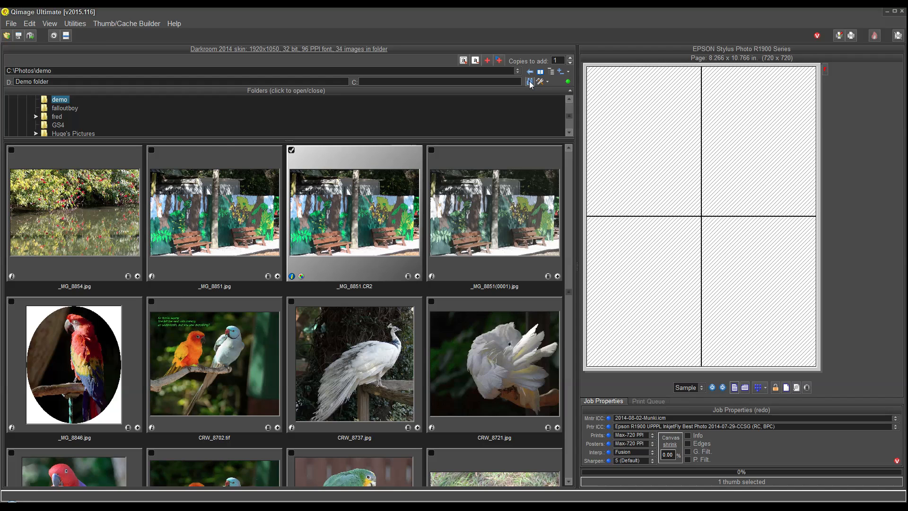
- Search user data for 'fence', review the single Colorful fence result, then clear the search
left_click(529, 81)
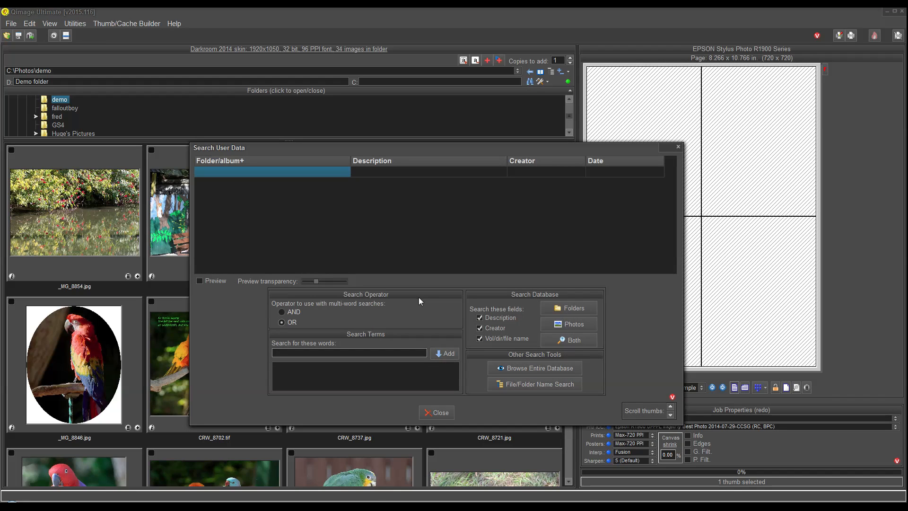
type("fence")
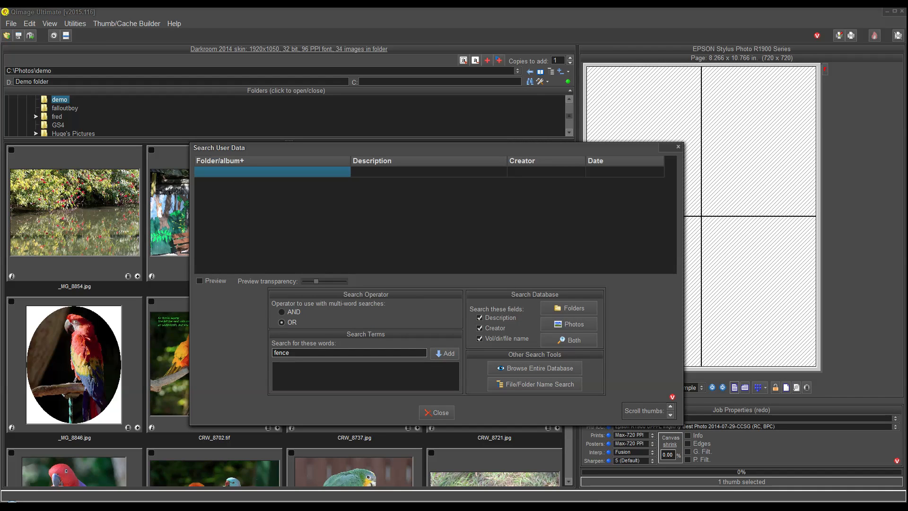
left_click(445, 353)
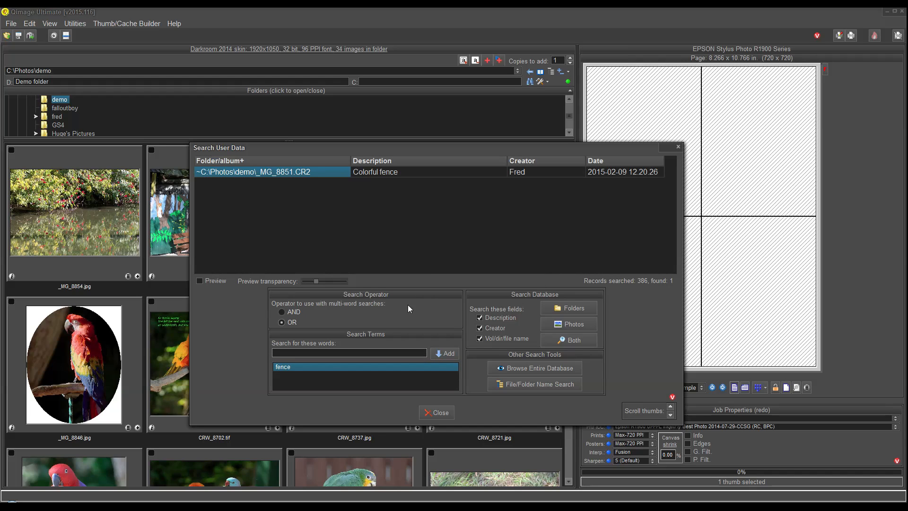
mouse_move(268, 176)
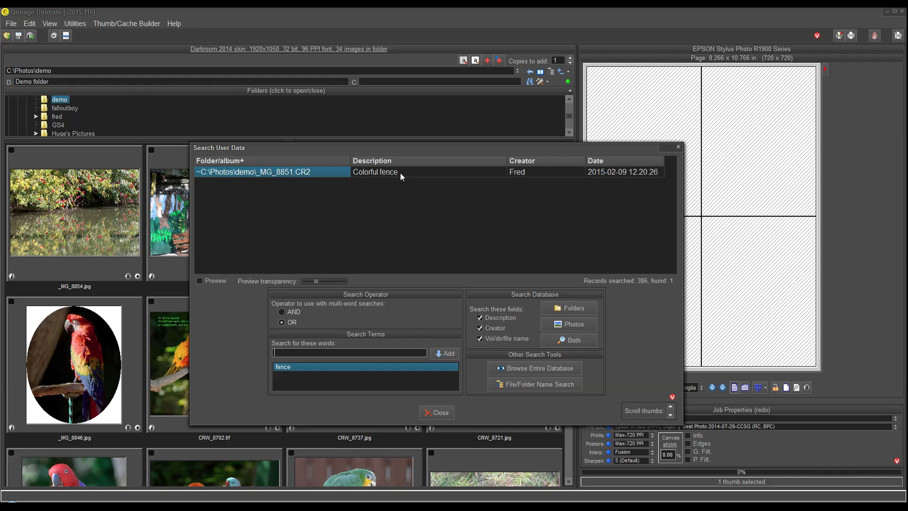
mouse_move(326, 181)
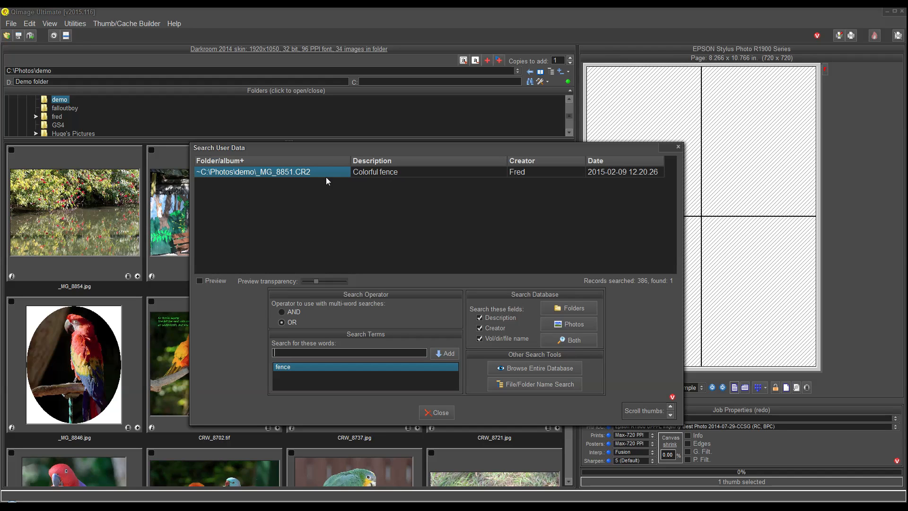
left_click(440, 412)
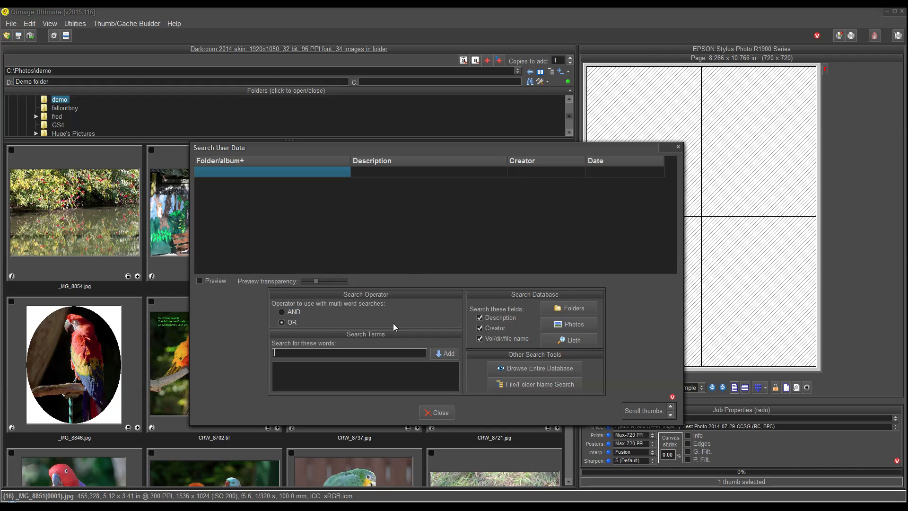
- Search folders for 'hibiscus' to reach the Raw folder described 'Yellow hibiscus'
type("hibiscus")
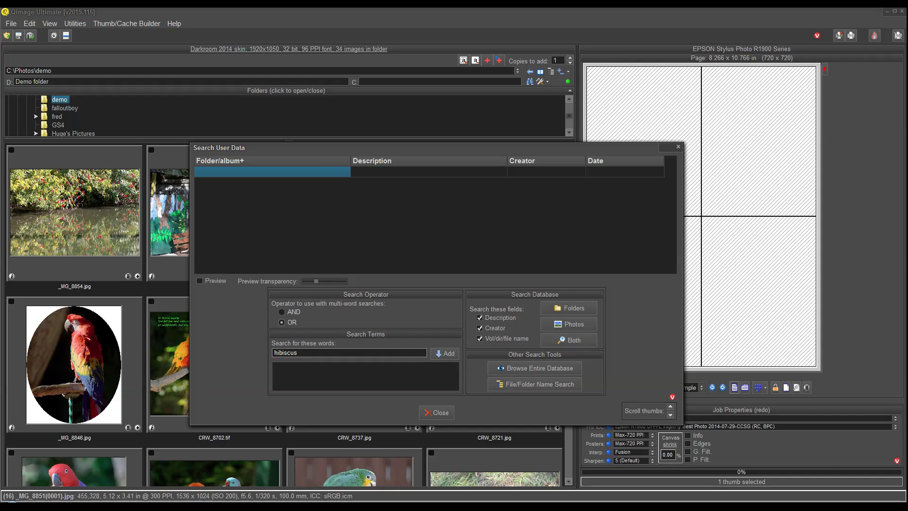
left_click(444, 353)
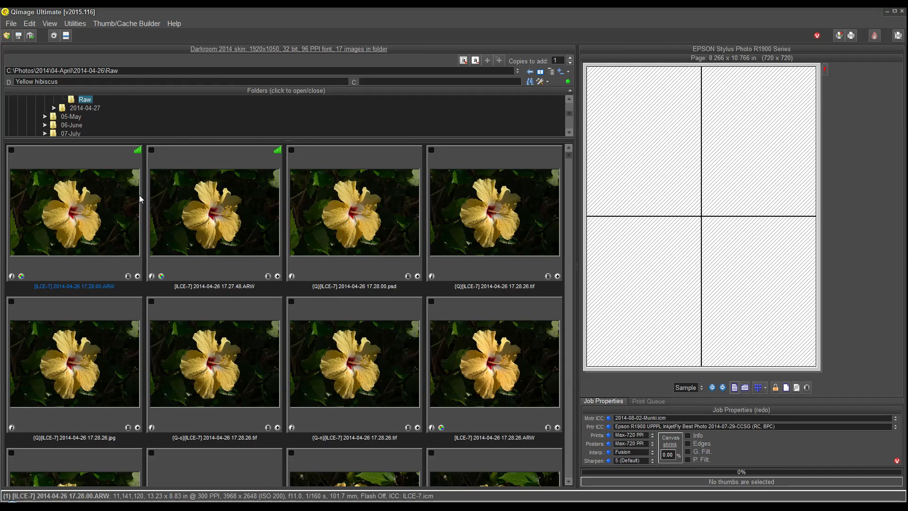
mouse_move(60, 93)
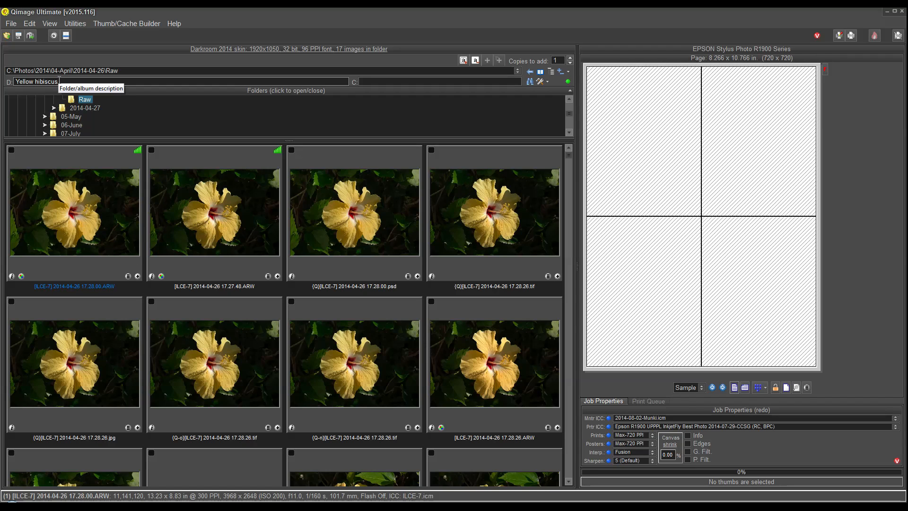
mouse_move(152, 198)
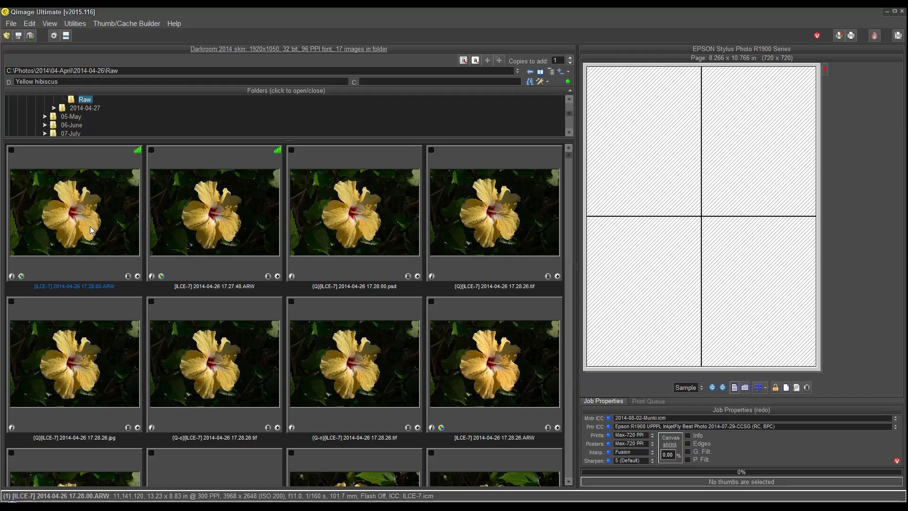
- Select the three hibiscus thumbnails and bring up their context menu
left_click(11, 150)
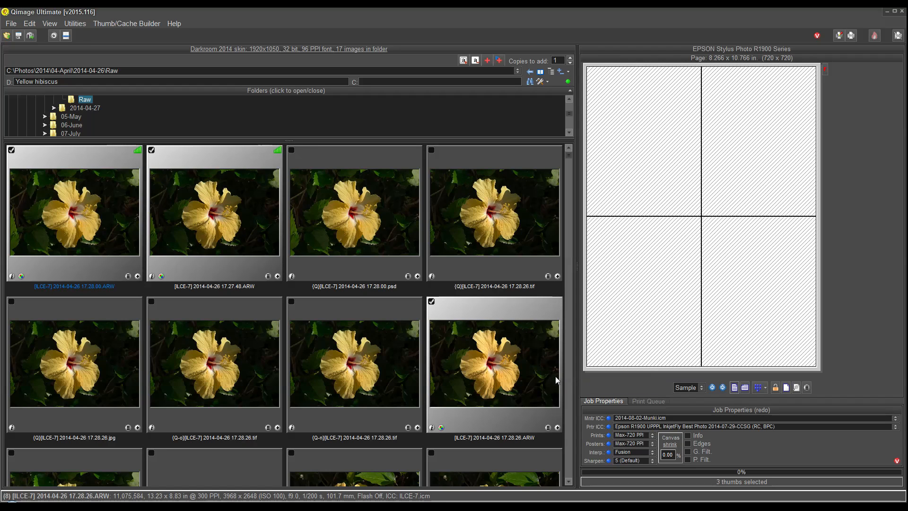
right_click(486, 343)
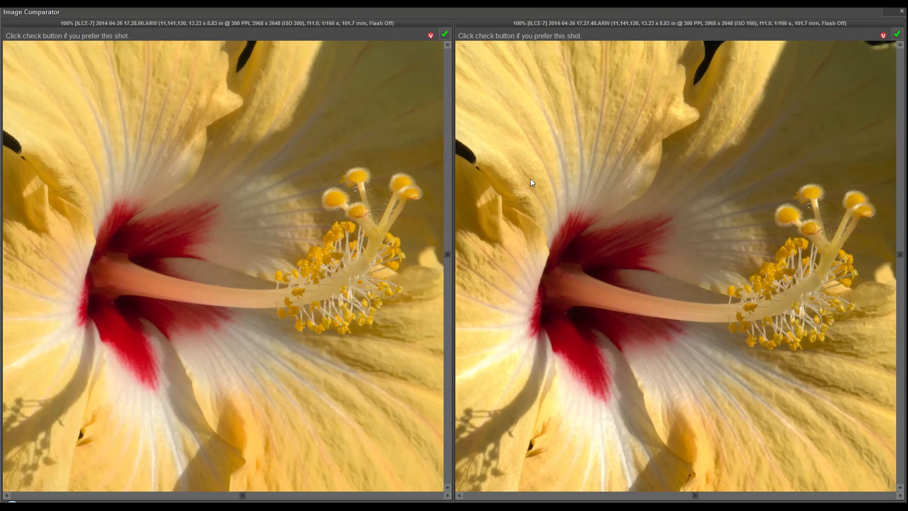
mouse_move(829, 50)
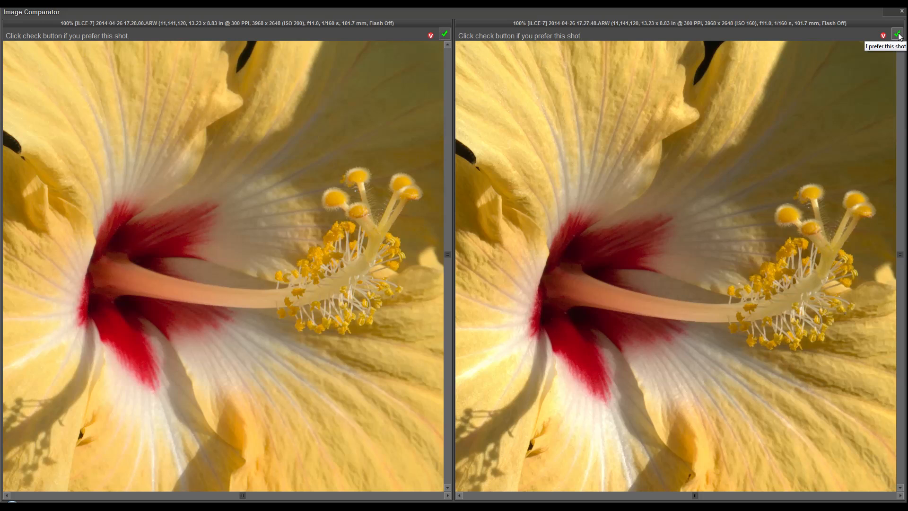
- Keep the 17.27.48 hibiscus shot as preferred in the comparator round
left_click(898, 34)
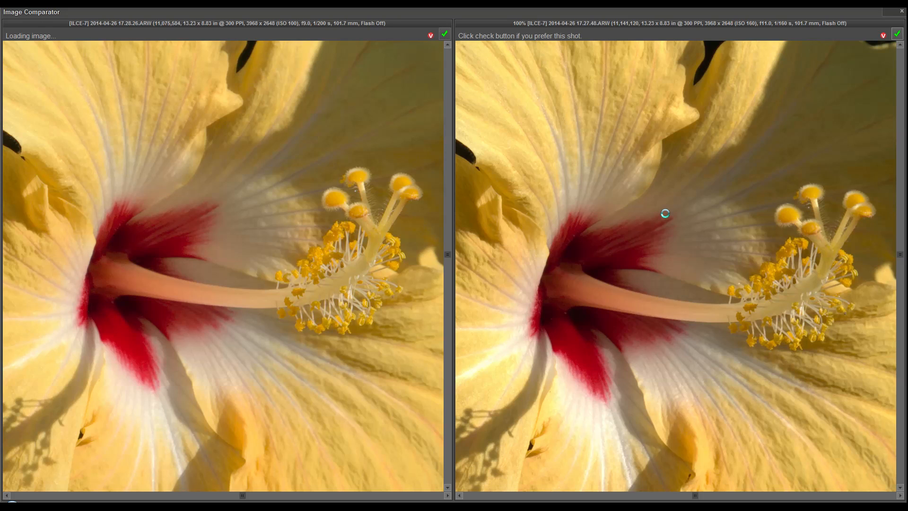
mouse_move(206, 254)
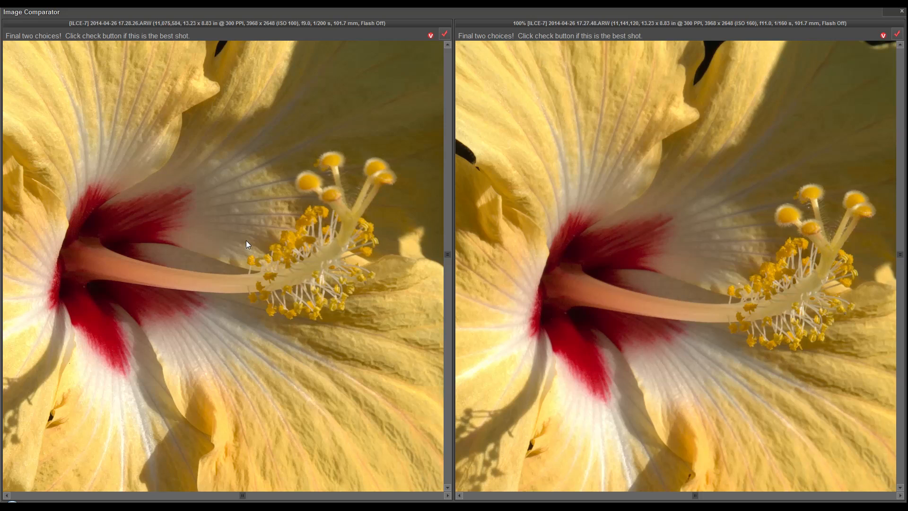
mouse_move(285, 138)
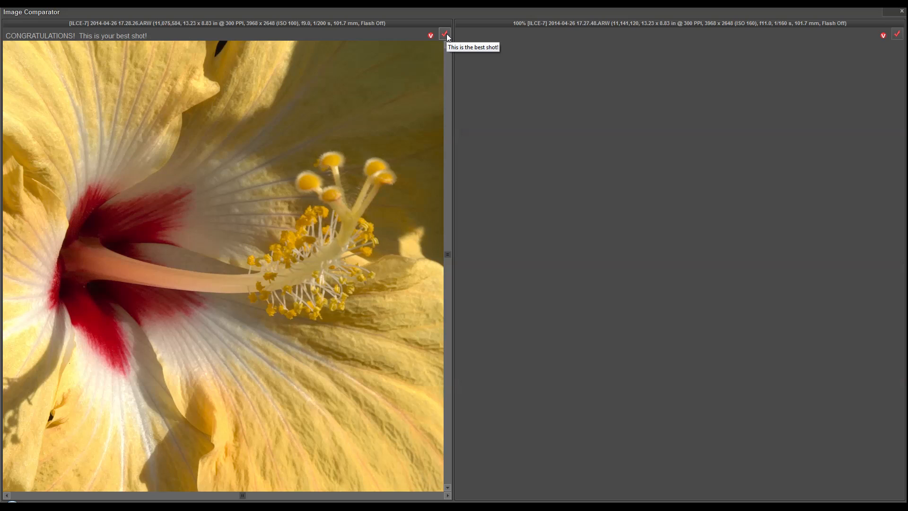
mouse_move(276, 219)
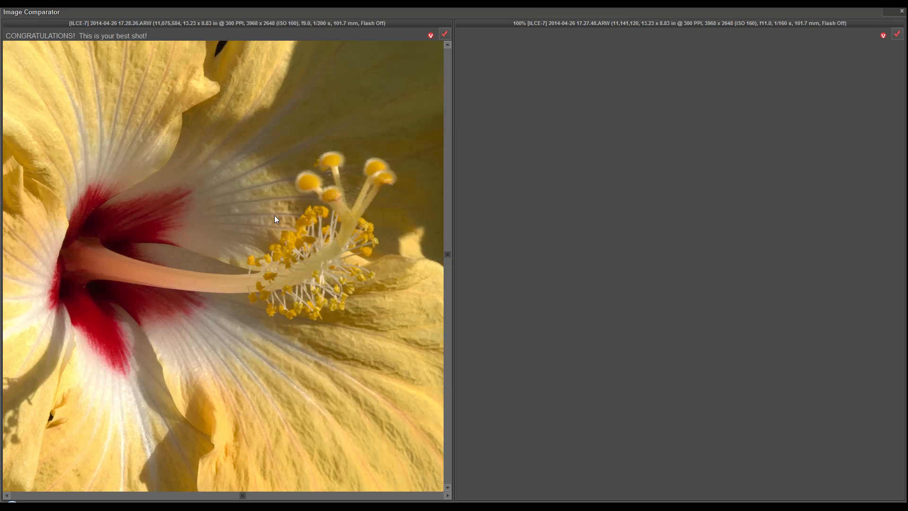
mouse_move(813, 83)
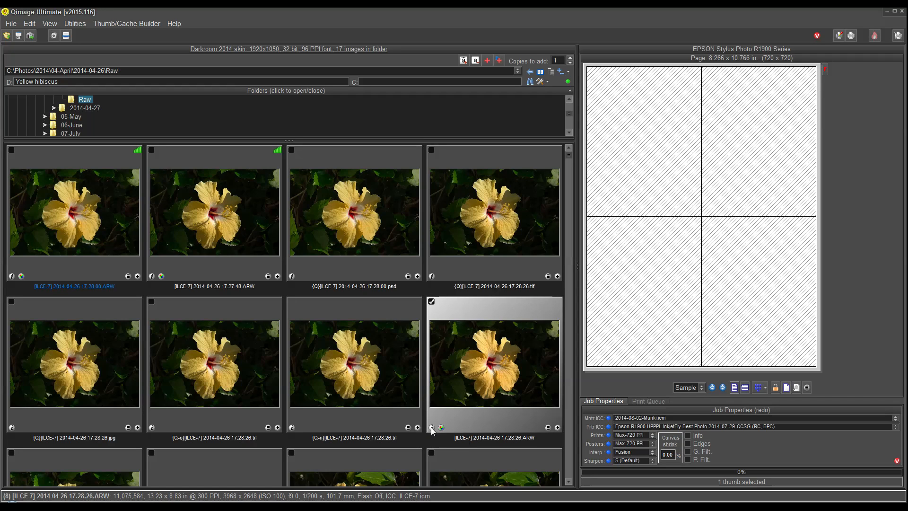
- Open user data for the best shot, 17.28.26.ARW, and choose its rating
left_click(431, 428)
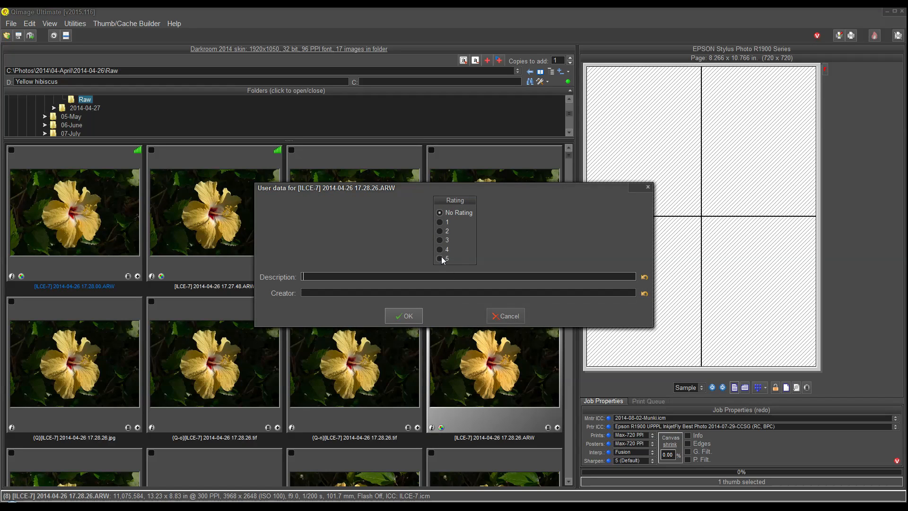
left_click(403, 315)
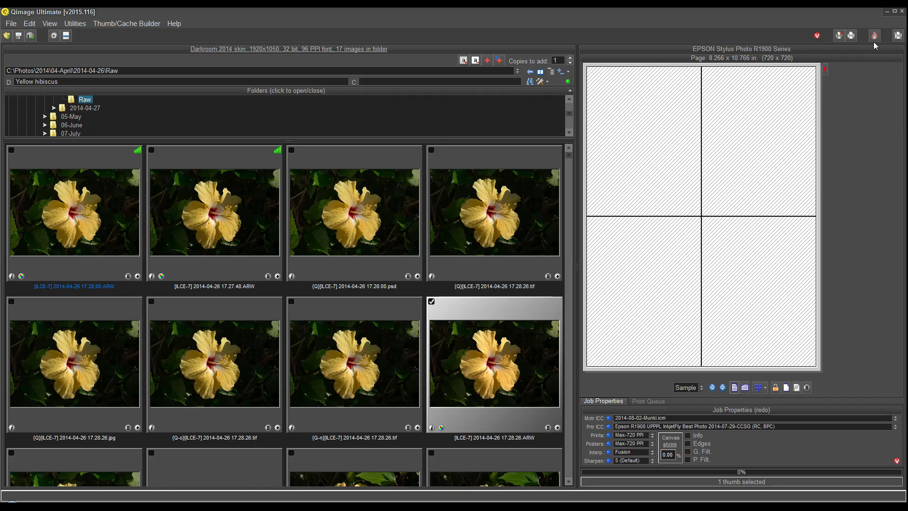
mouse_move(875, 36)
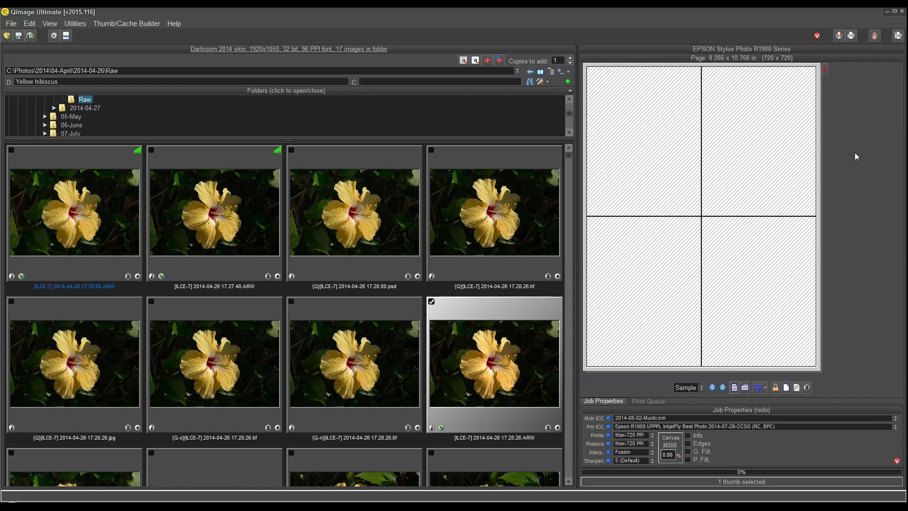
mouse_move(648, 248)
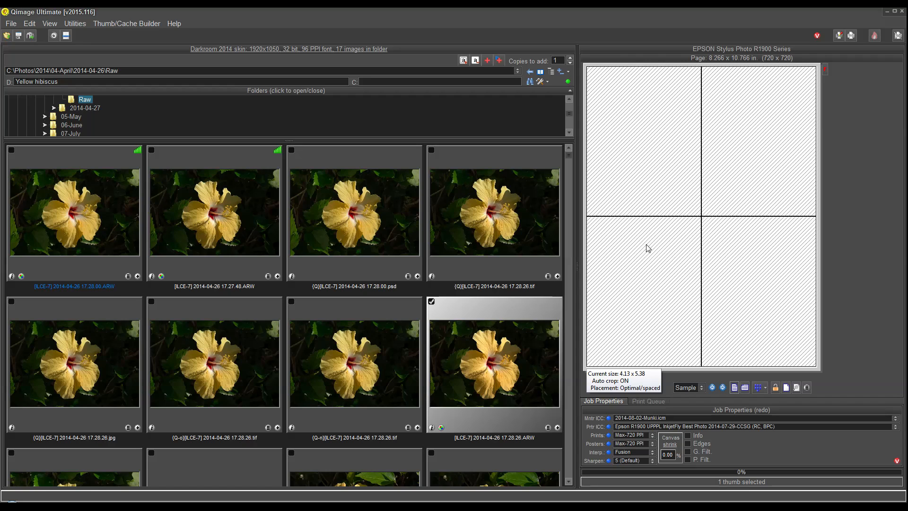
mouse_move(818, 111)
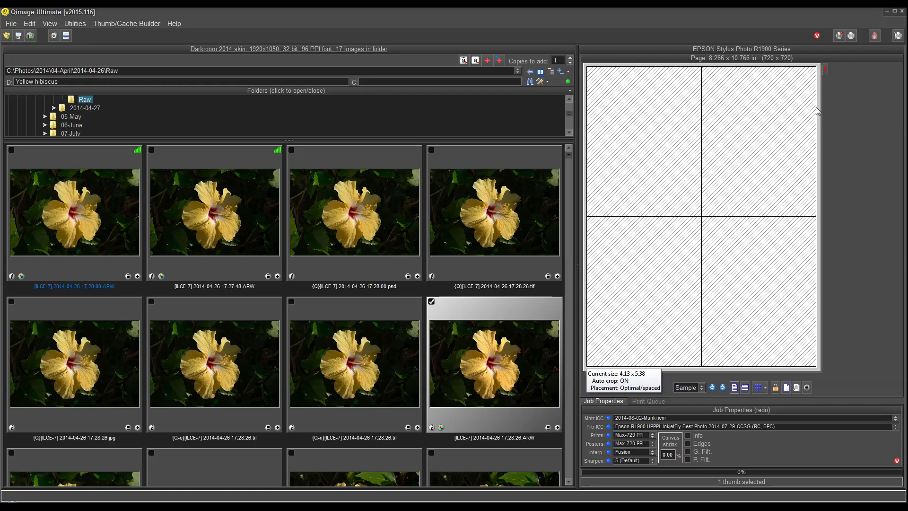
mouse_move(686, 219)
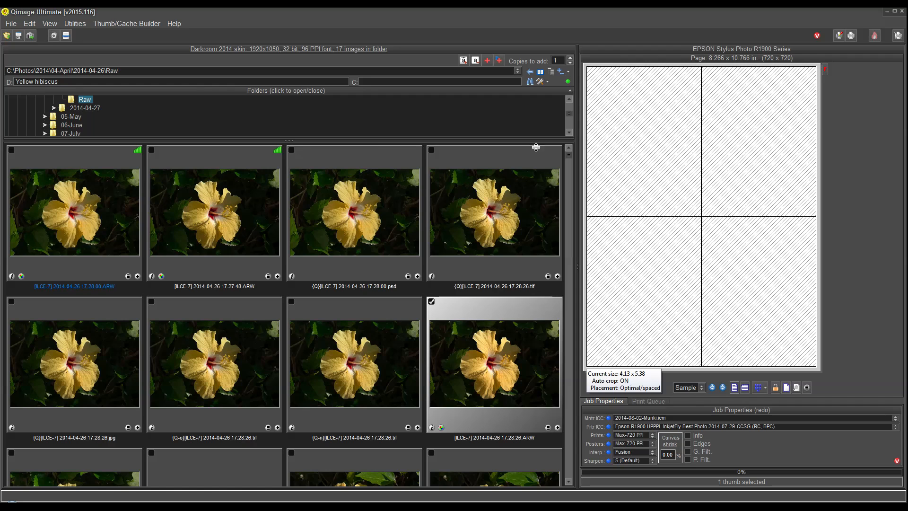
left_click(10, 24)
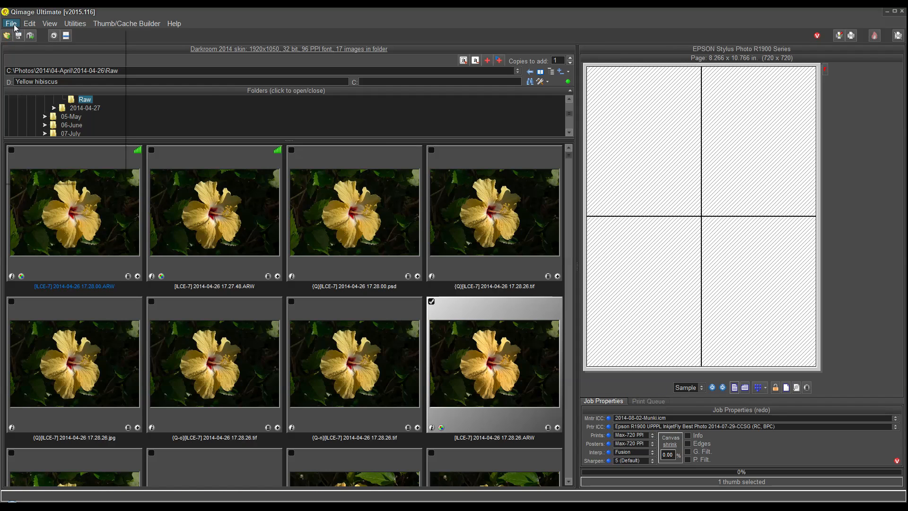
- Open Print Unclog Pattern and load the nozzle-unclog stripes onto the printer page
left_click(11, 23)
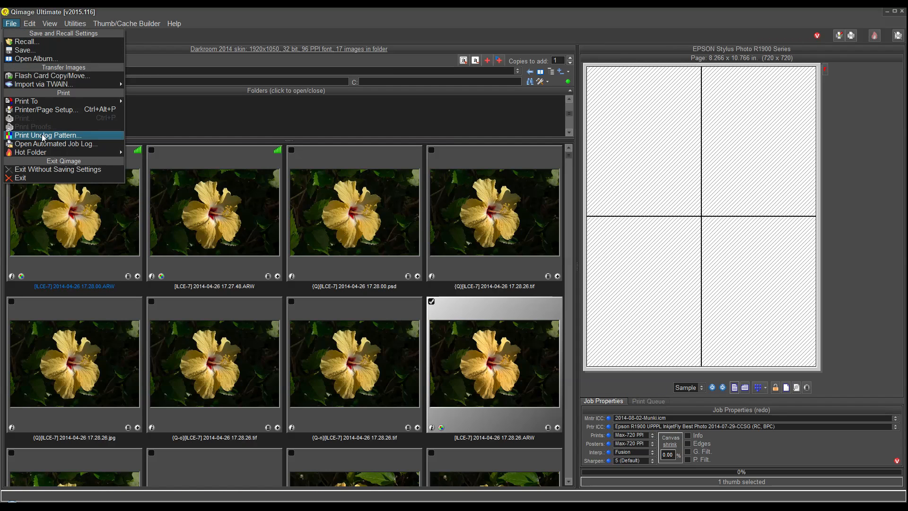
left_click(47, 135)
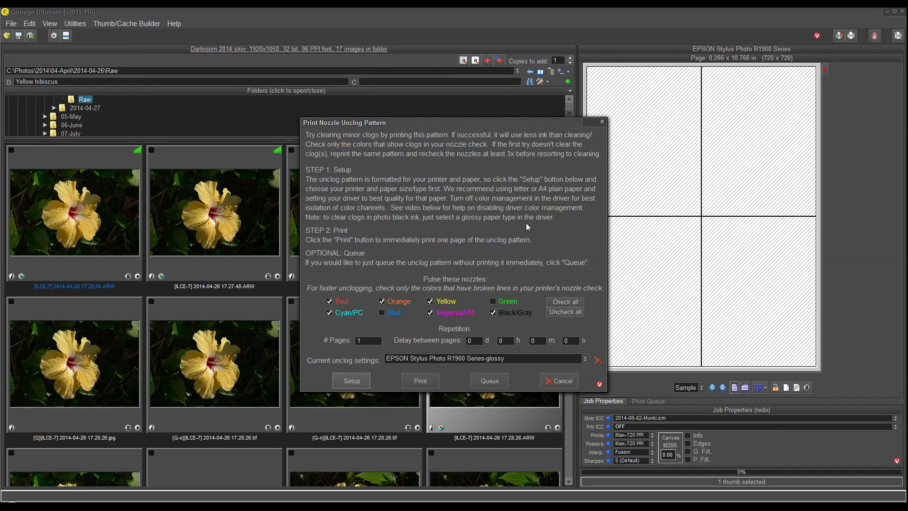
mouse_move(512, 261)
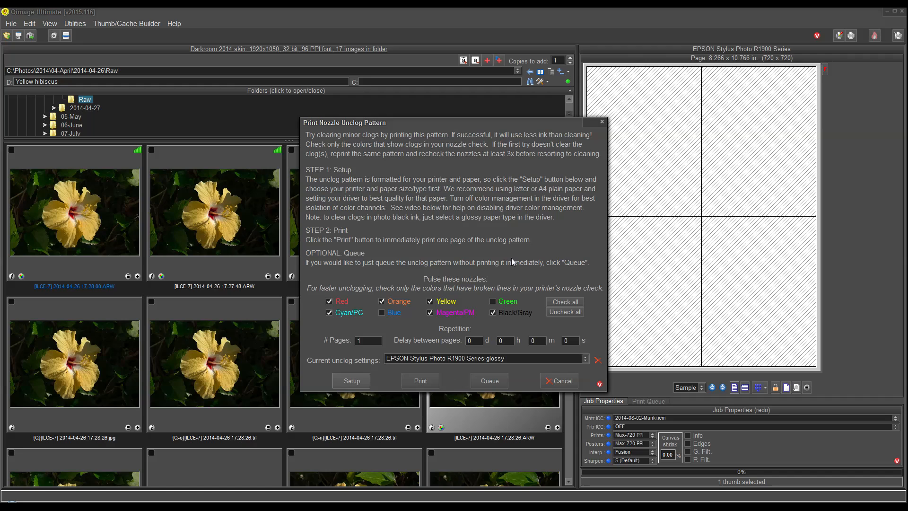
mouse_move(420, 381)
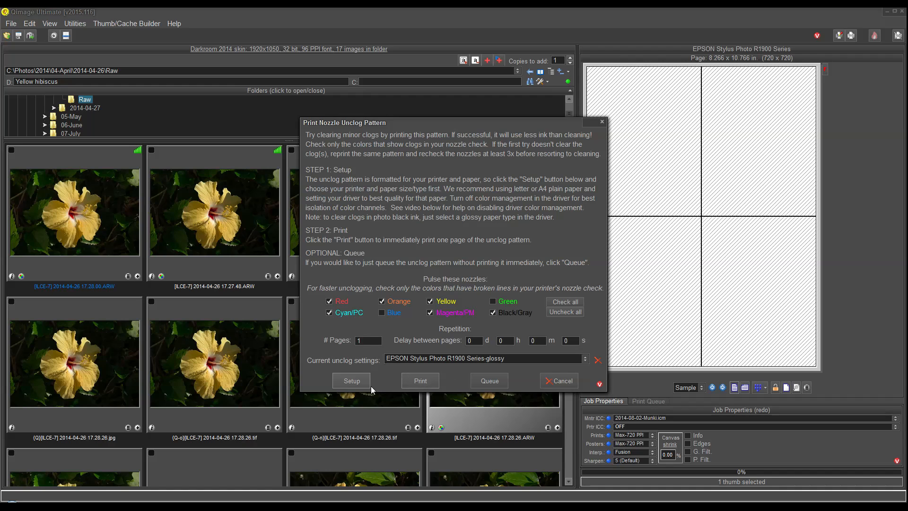
left_click(557, 380)
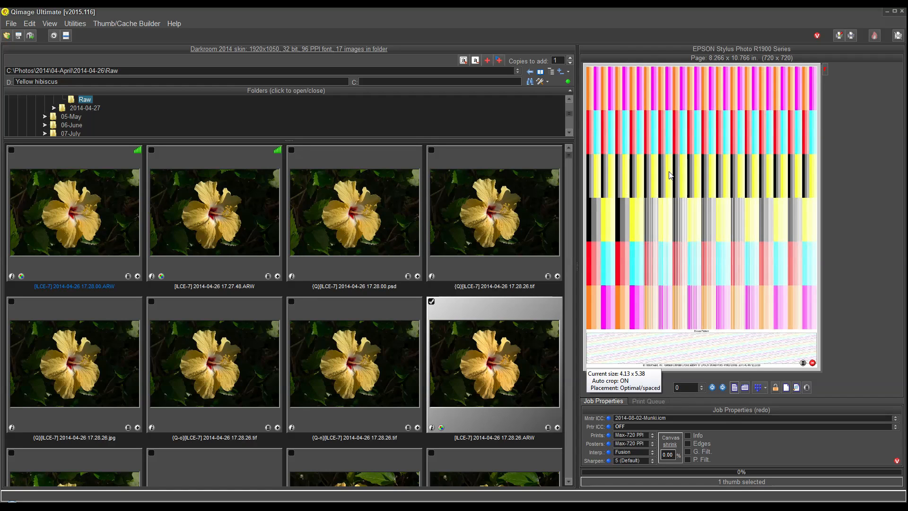
mouse_move(779, 131)
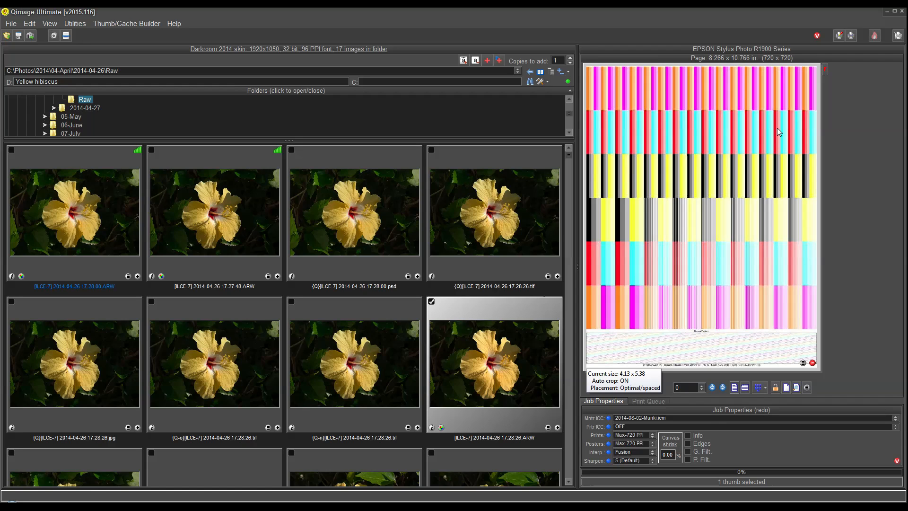
mouse_move(638, 230)
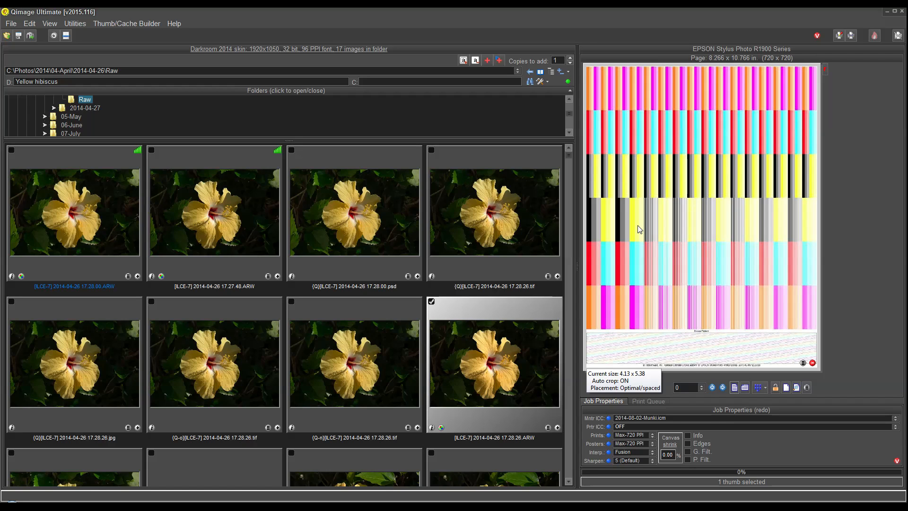
mouse_move(726, 147)
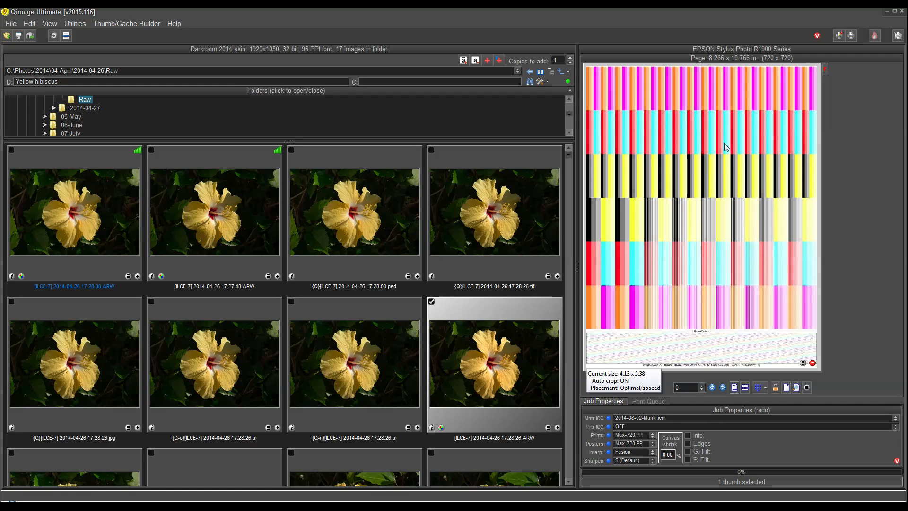
- Reopen the File menu while the unclog stripe page stays in the preview
left_click(10, 23)
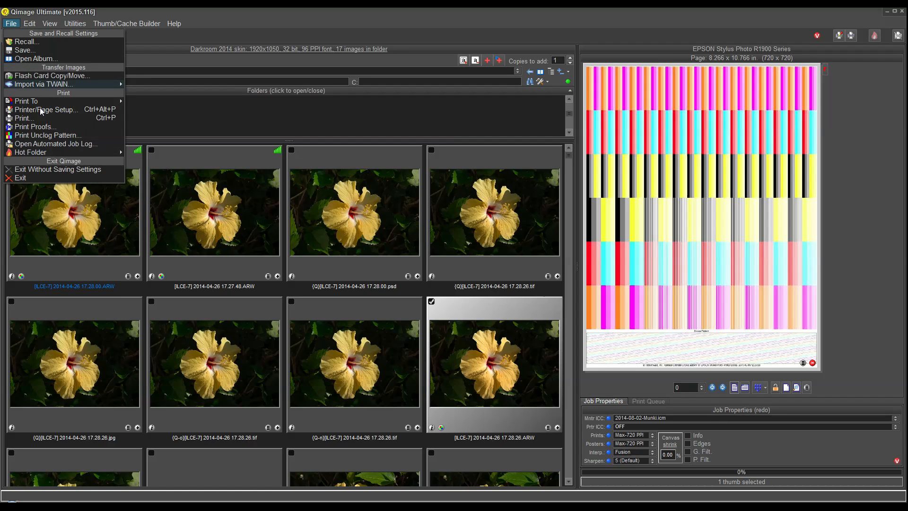
- Reopen Print Unclog Pattern and cancel it, restoring the empty four-frame page
left_click(48, 135)
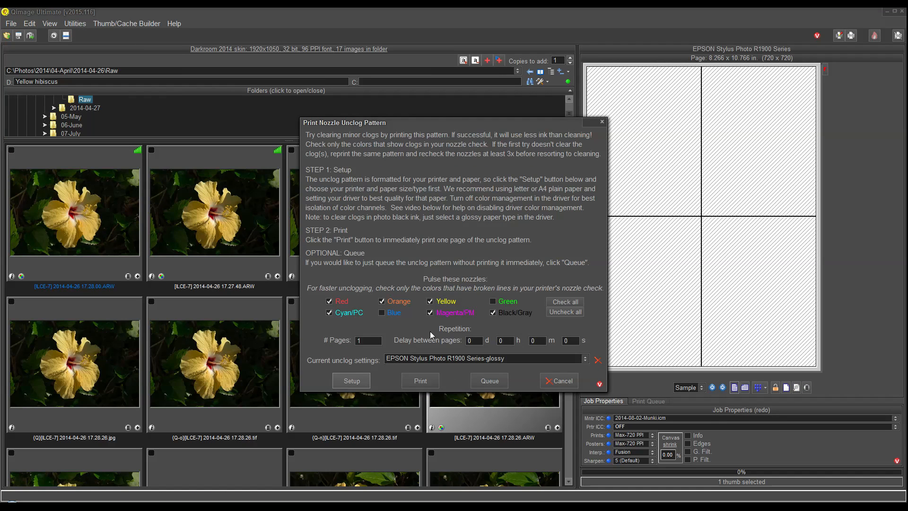
mouse_move(426, 335)
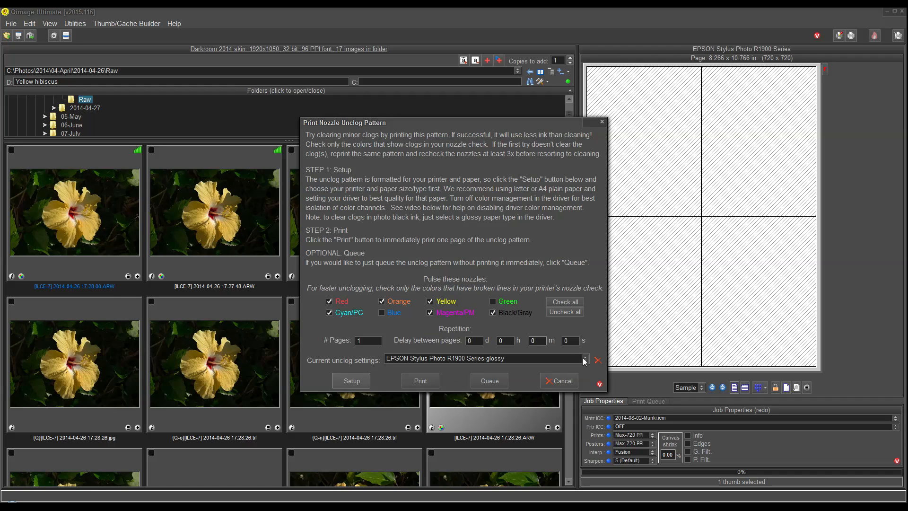
left_click(557, 380)
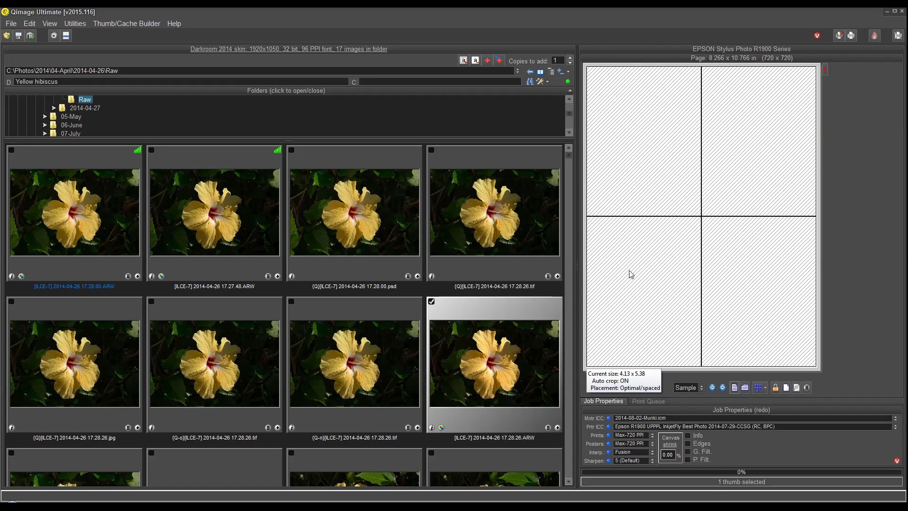
mouse_move(643, 265)
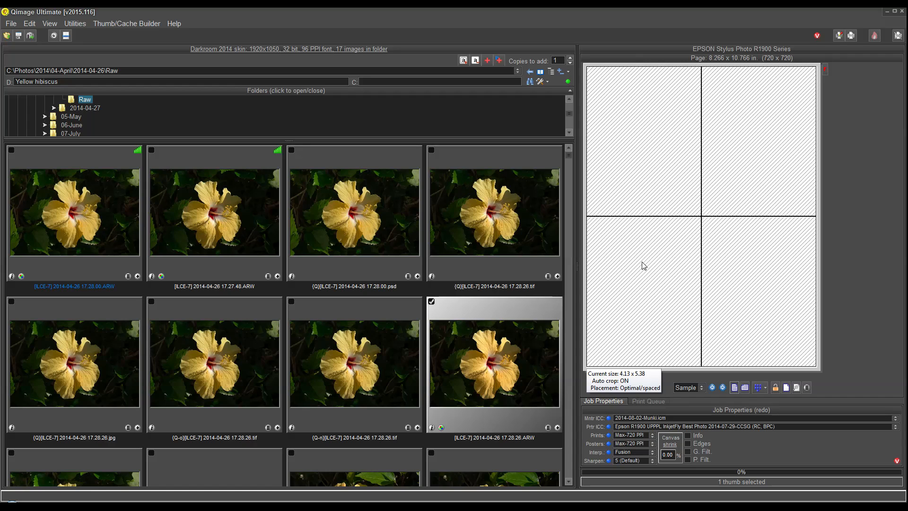
mouse_move(862, 233)
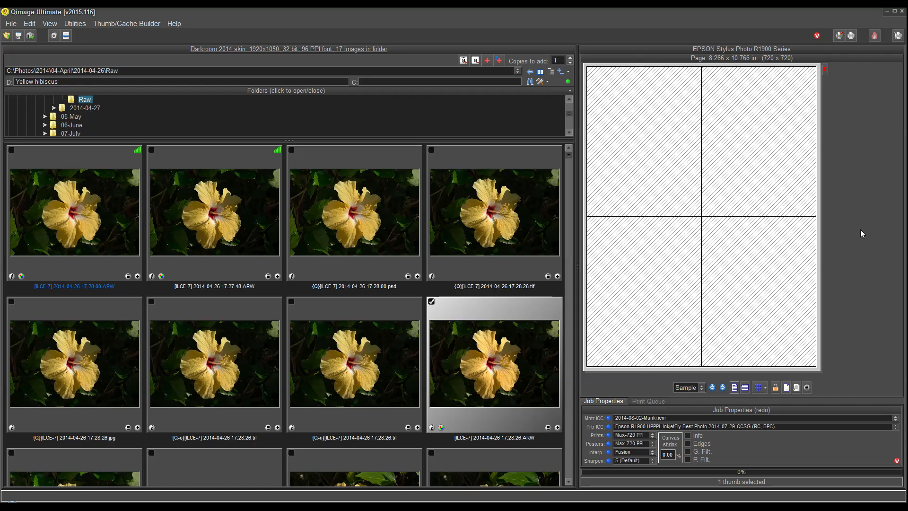
mouse_move(857, 243)
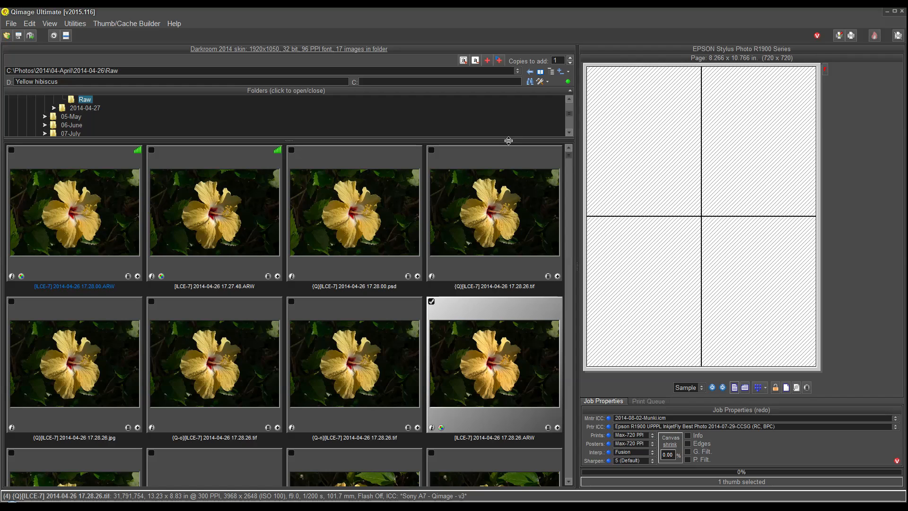
mouse_move(488, 238)
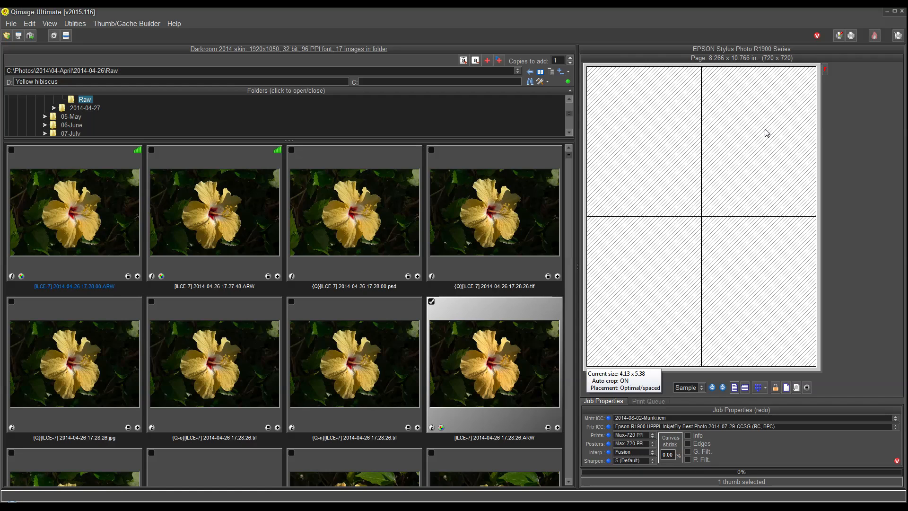
mouse_move(659, 186)
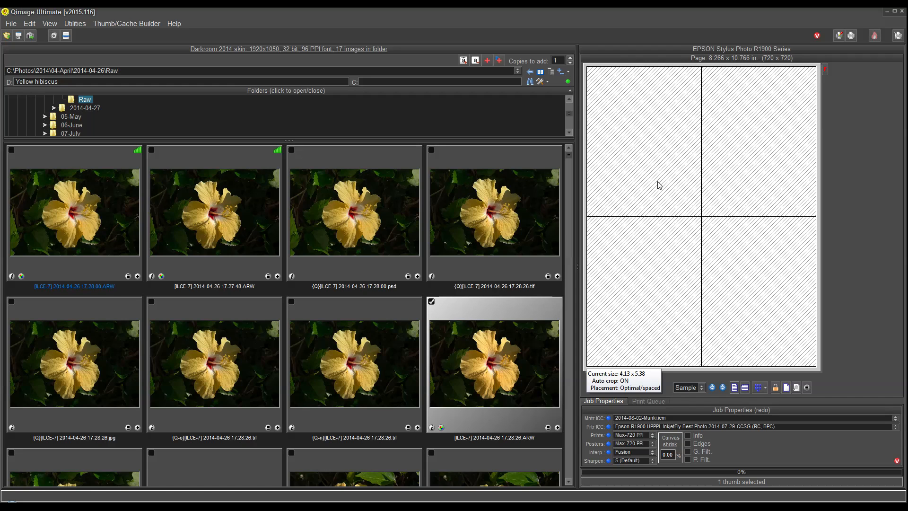
mouse_move(583, 261)
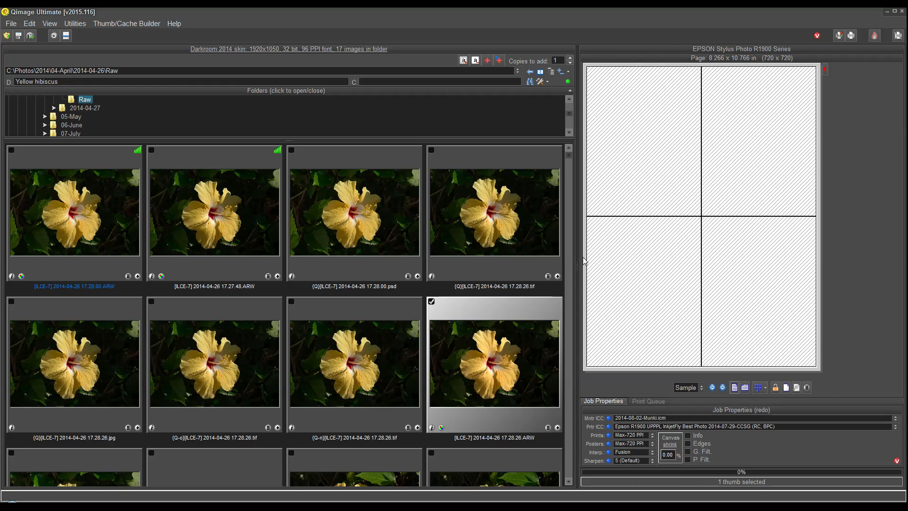
mouse_move(484, 293)
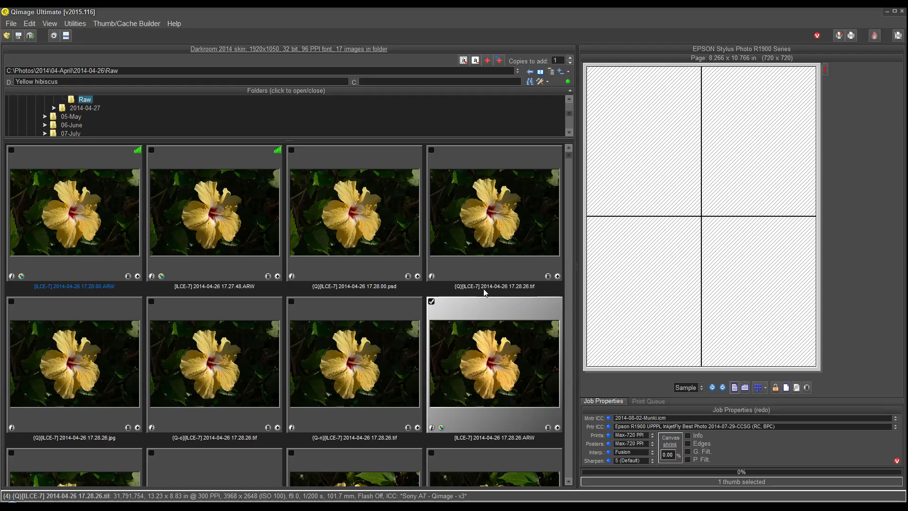
mouse_move(485, 235)
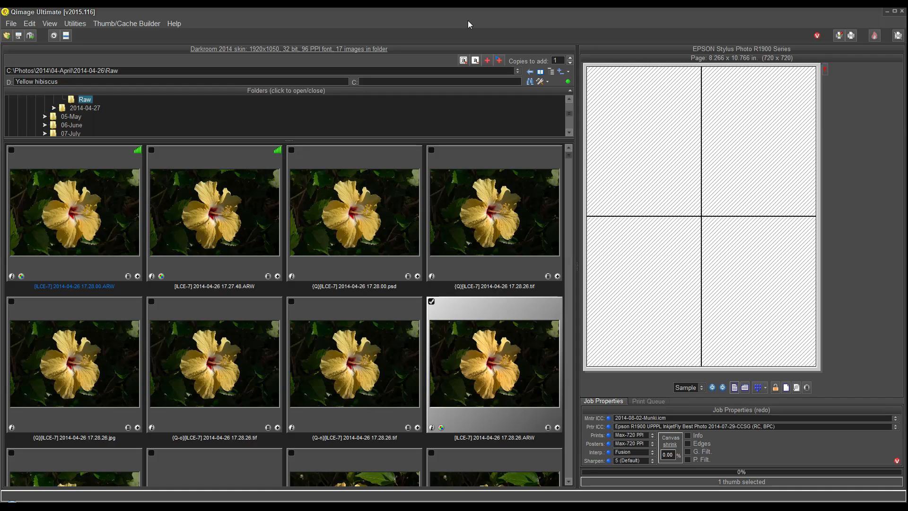
mouse_move(583, 225)
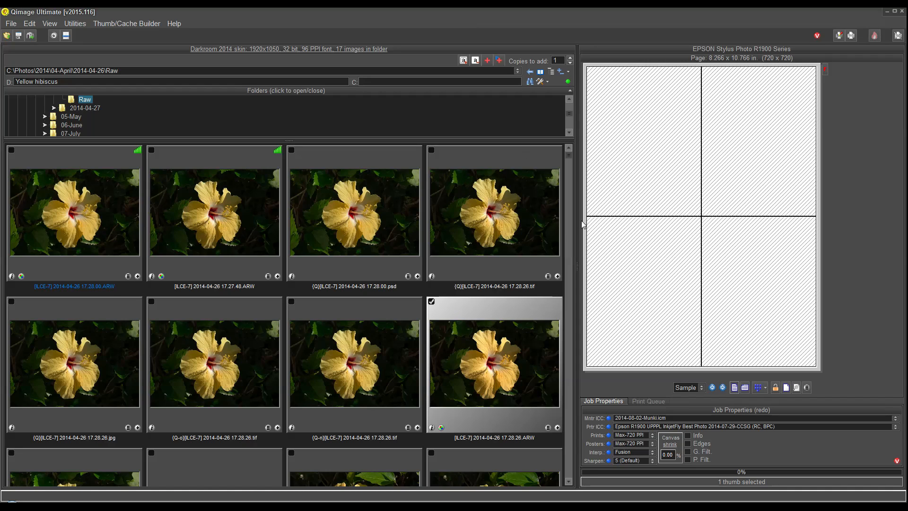
mouse_move(653, 248)
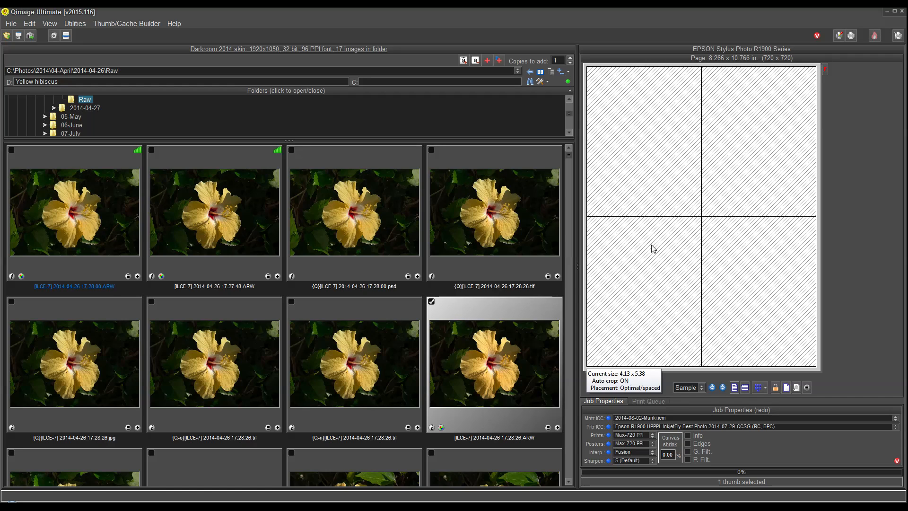